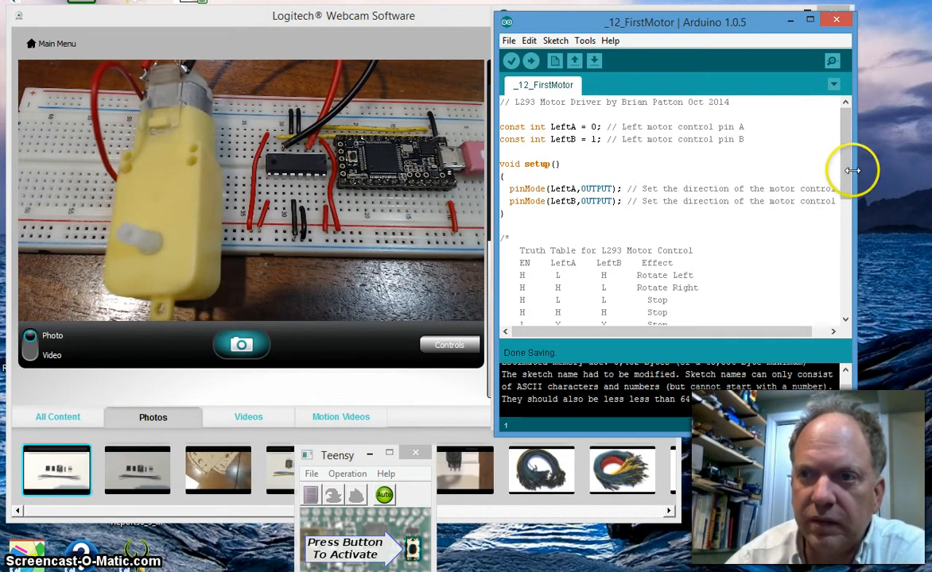
Step: Duplicate Clockwise() below CounterClockwise() as StopBot(), writing LeftA and LeftB LOW
scroll("down", 3)
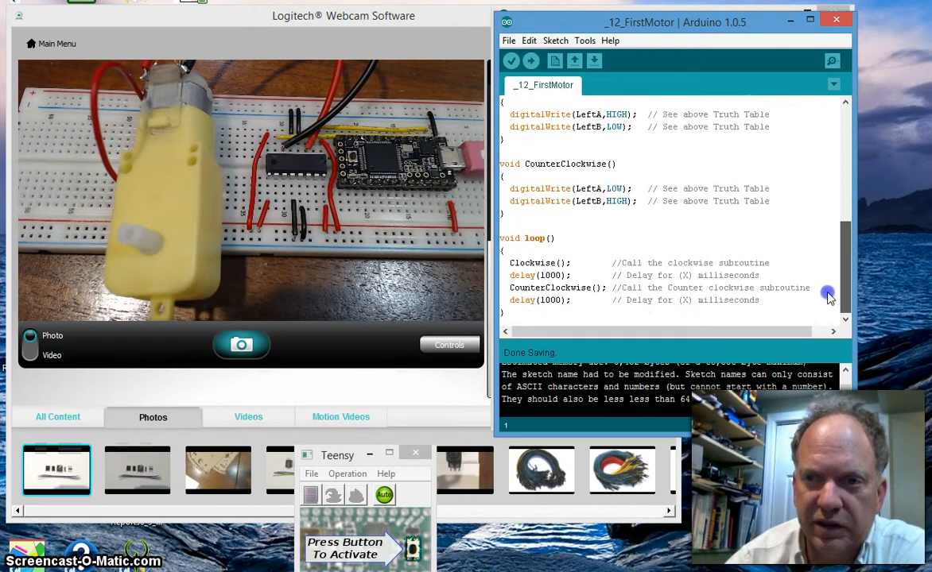
scroll("up", 3)
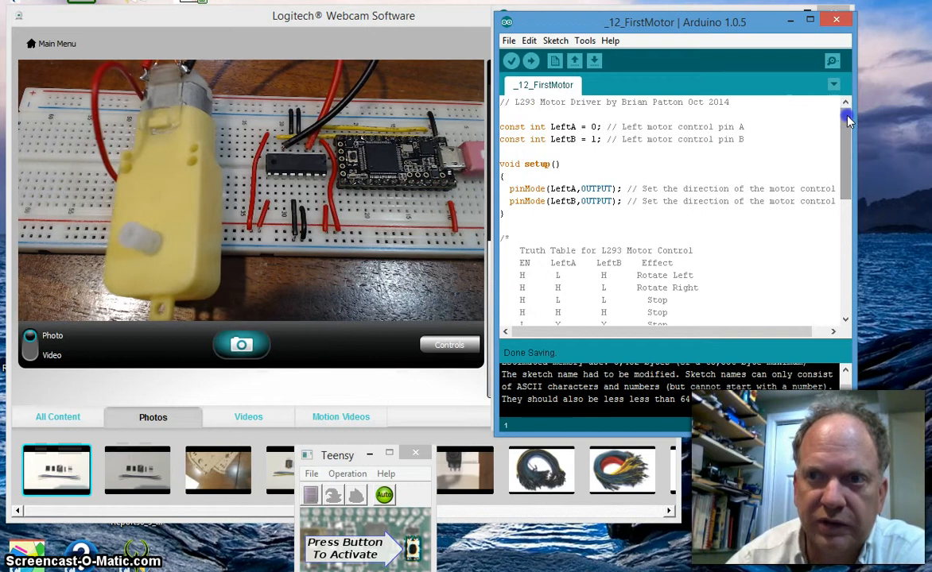
mouse_move(833, 152)
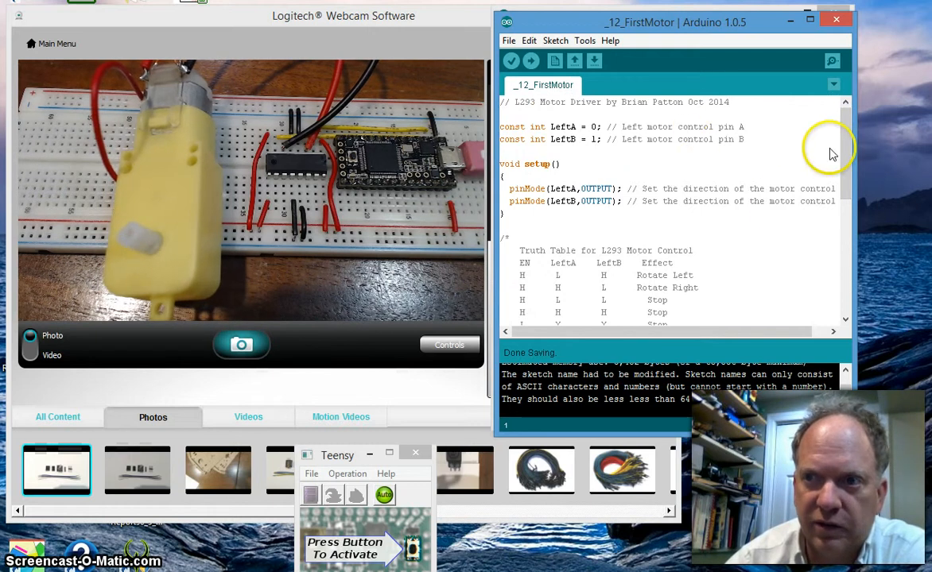
scroll("down", 3)
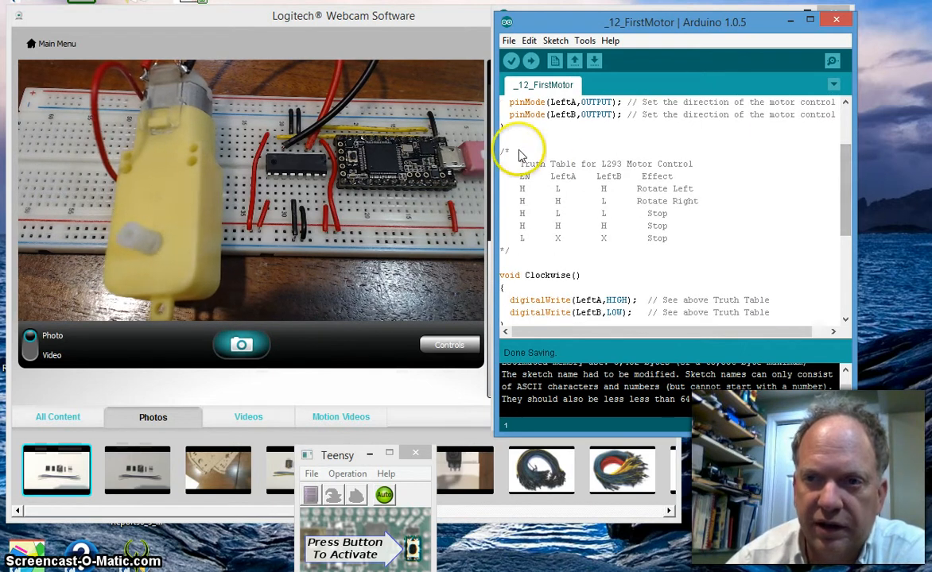
mouse_move(691, 226)
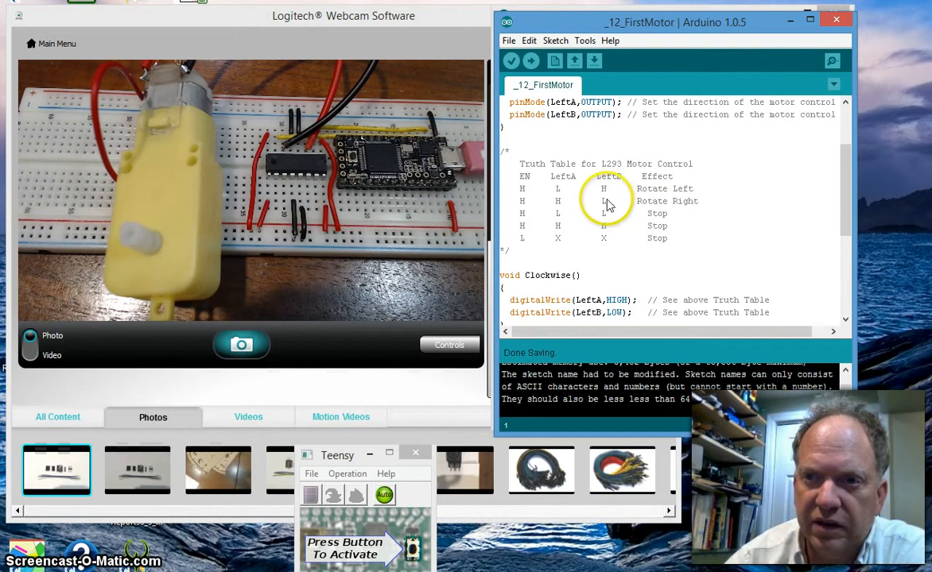
mouse_move(541, 146)
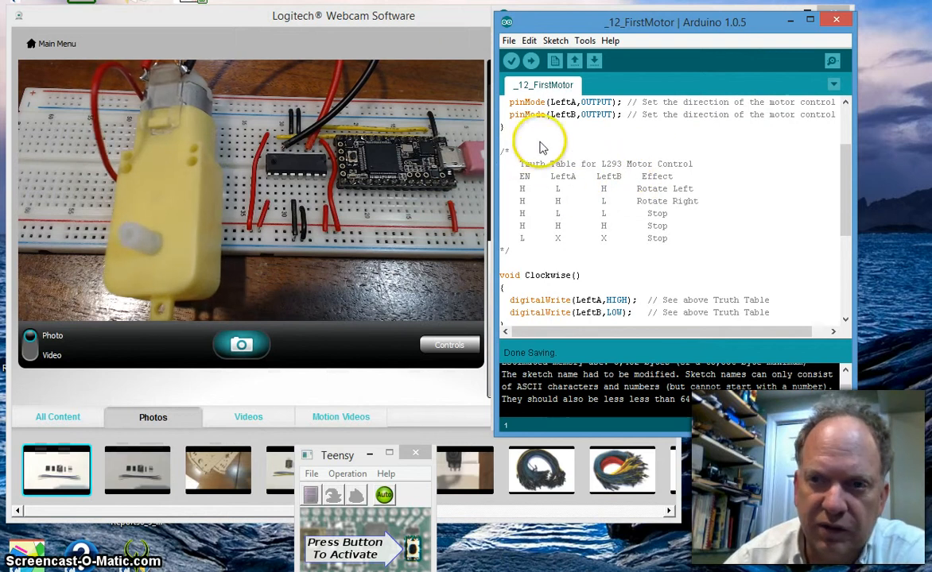
mouse_move(515, 181)
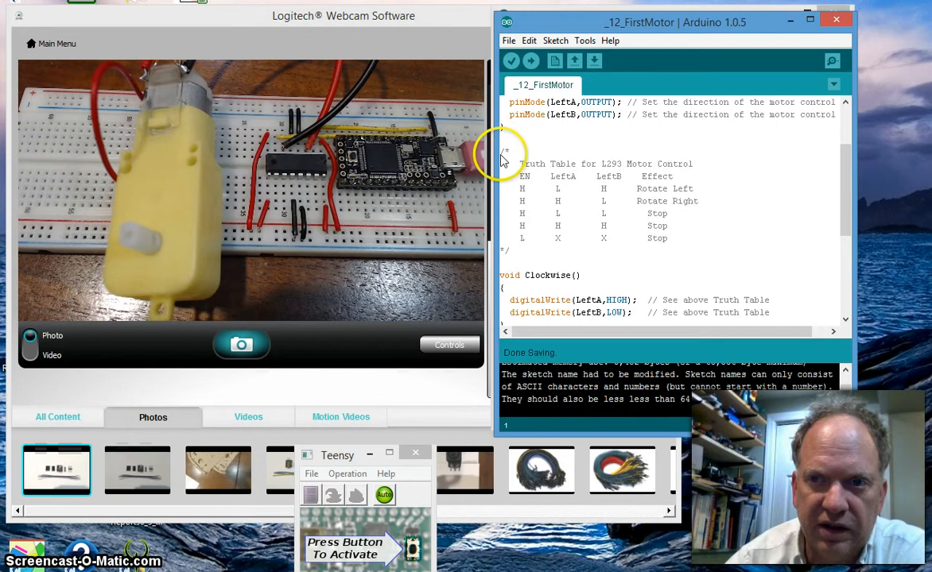
mouse_move(502, 237)
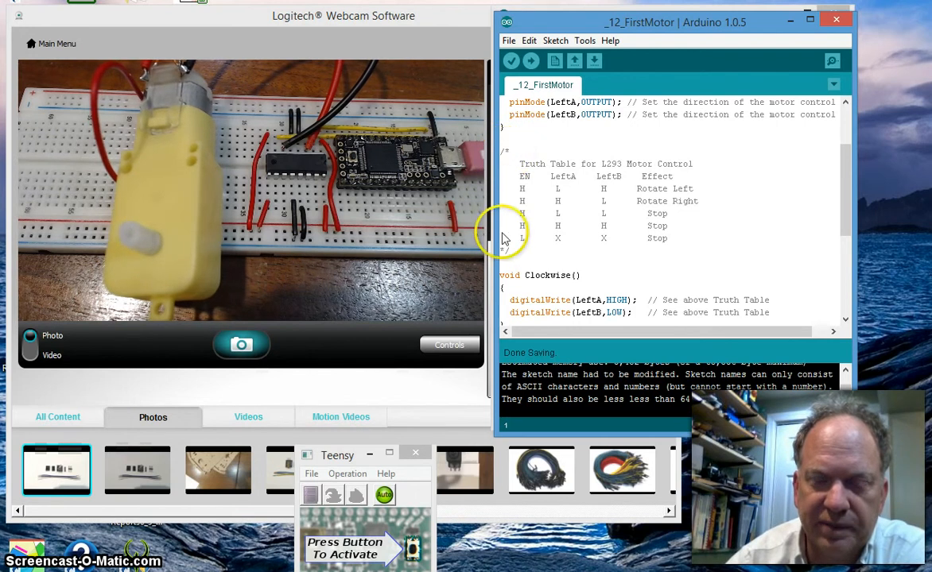
mouse_move(636, 167)
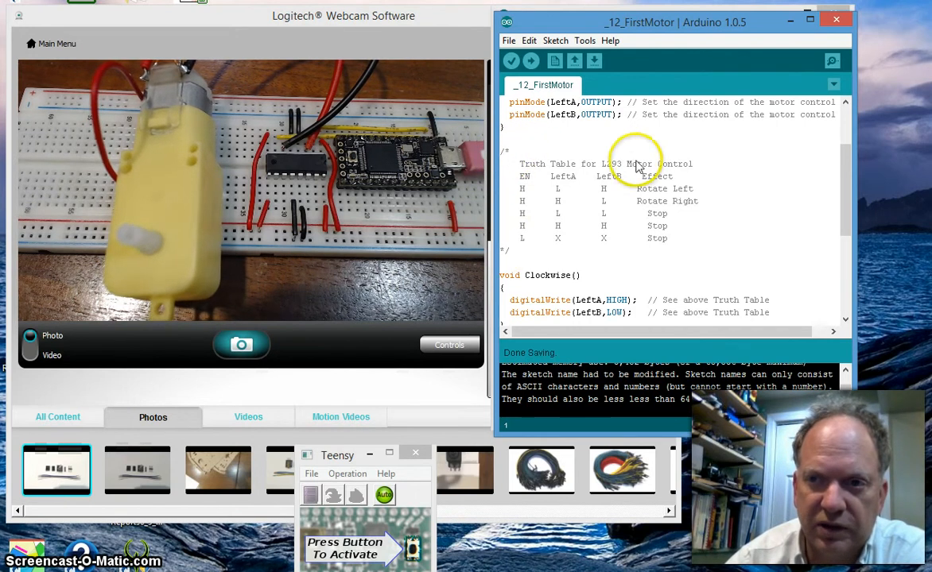
mouse_move(525, 271)
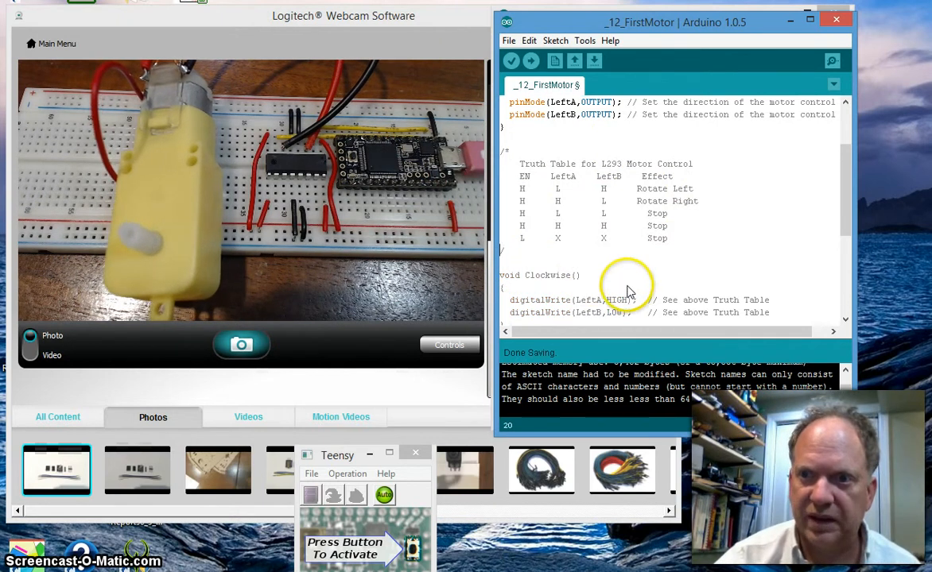
scroll("down", 3)
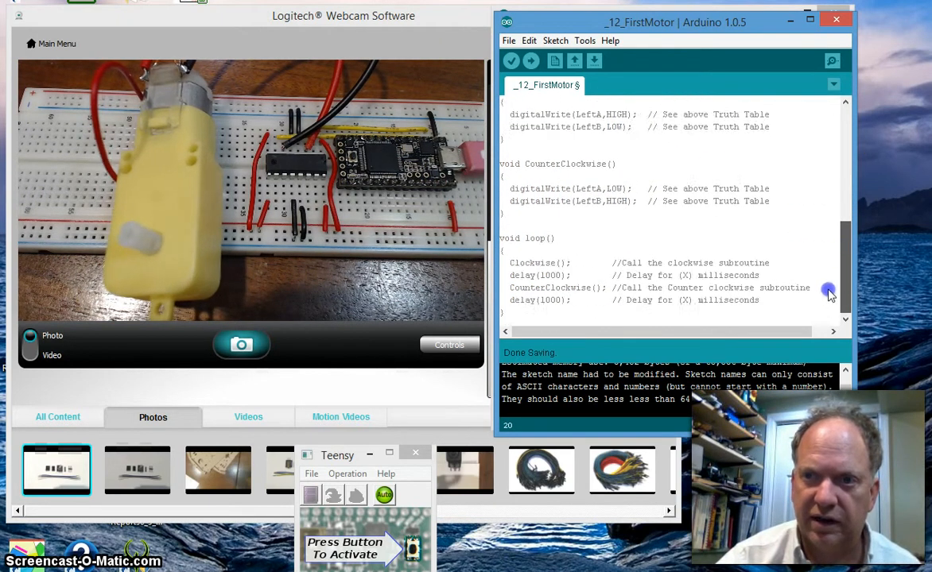
scroll("up", 3)
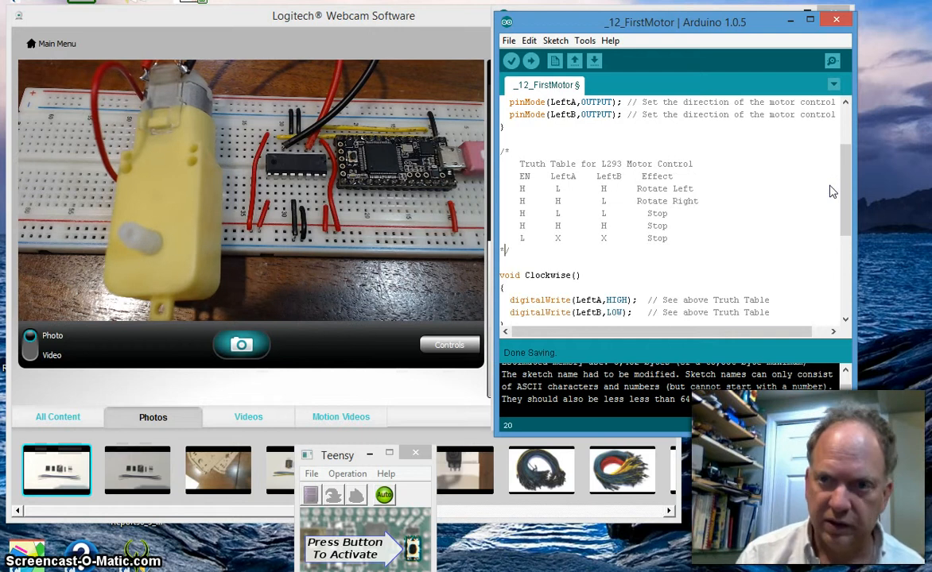
mouse_move(566, 178)
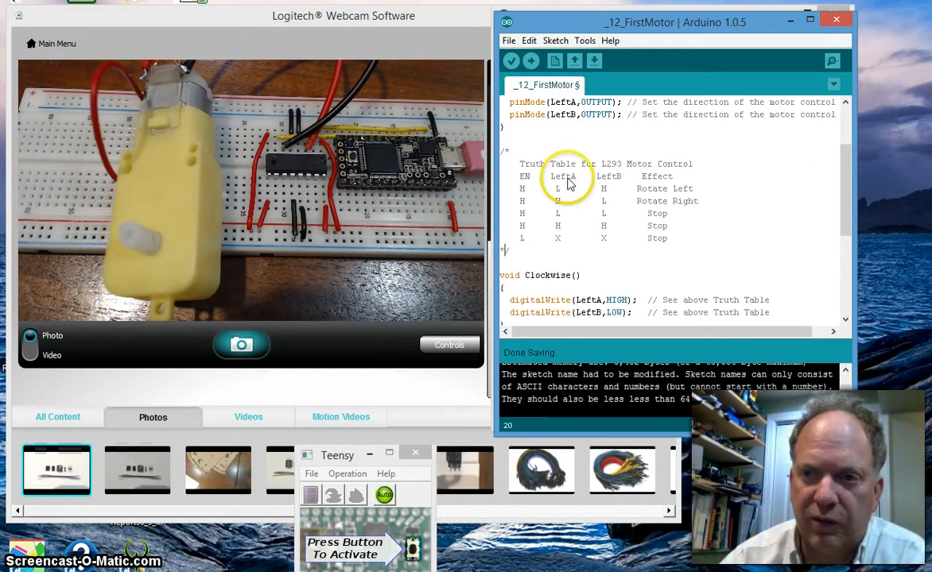
mouse_move(862, 214)
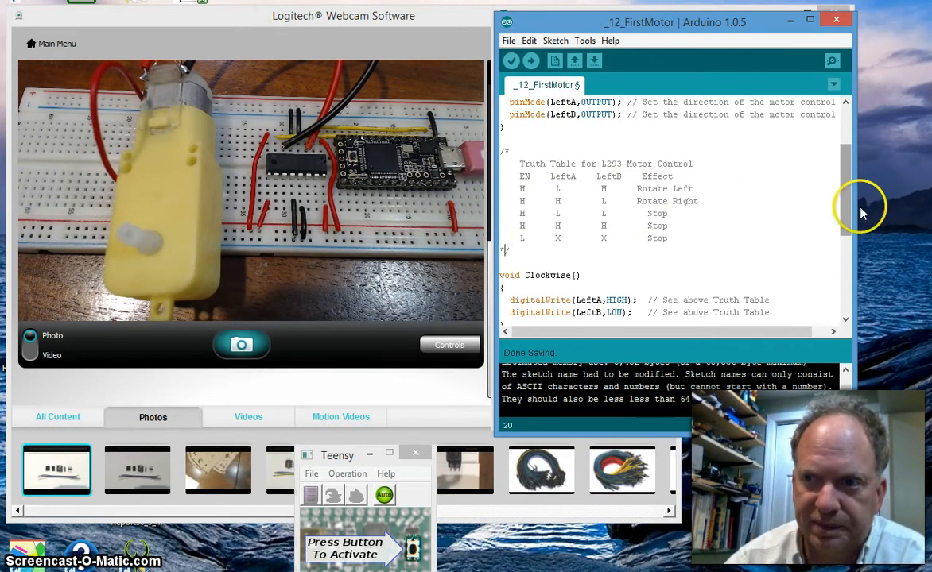
mouse_move(522, 215)
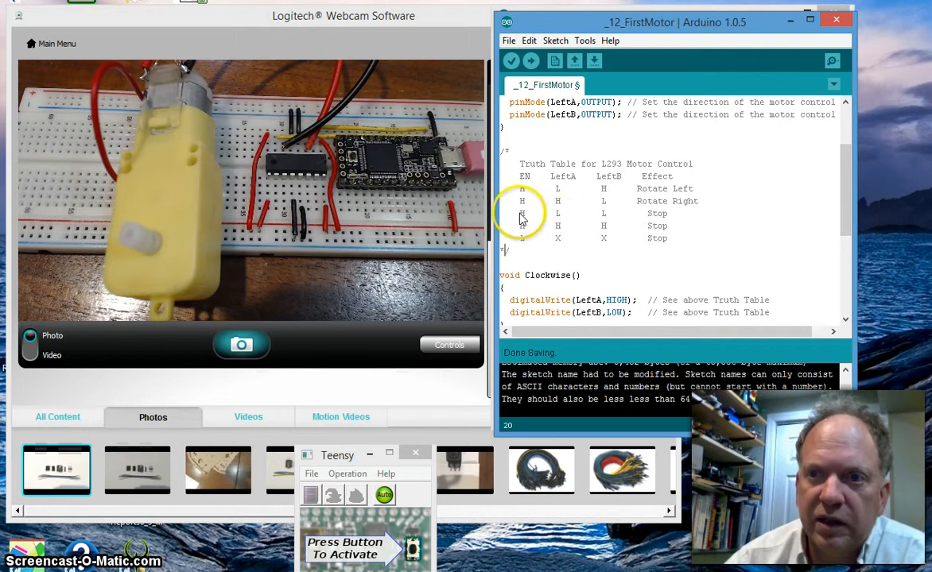
mouse_move(658, 217)
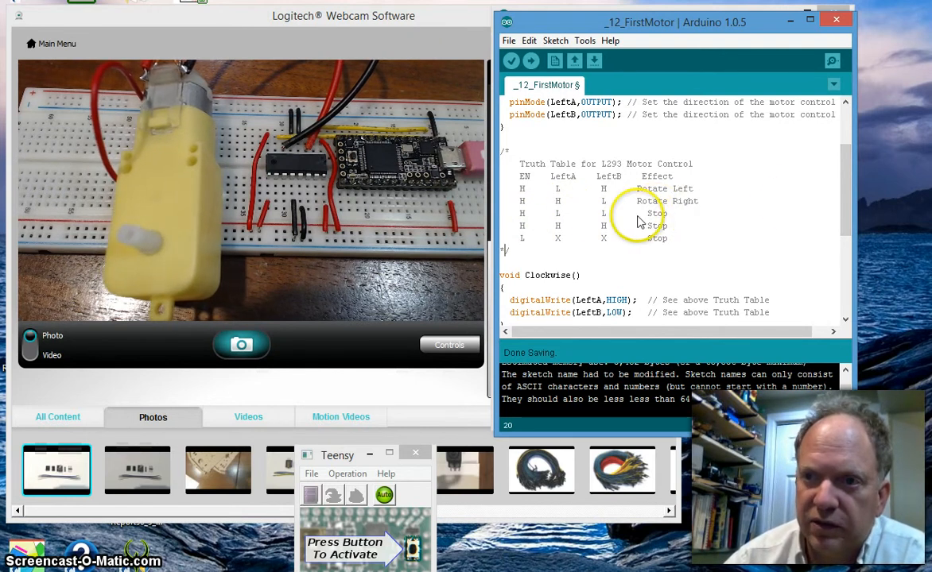
scroll("down", 3)
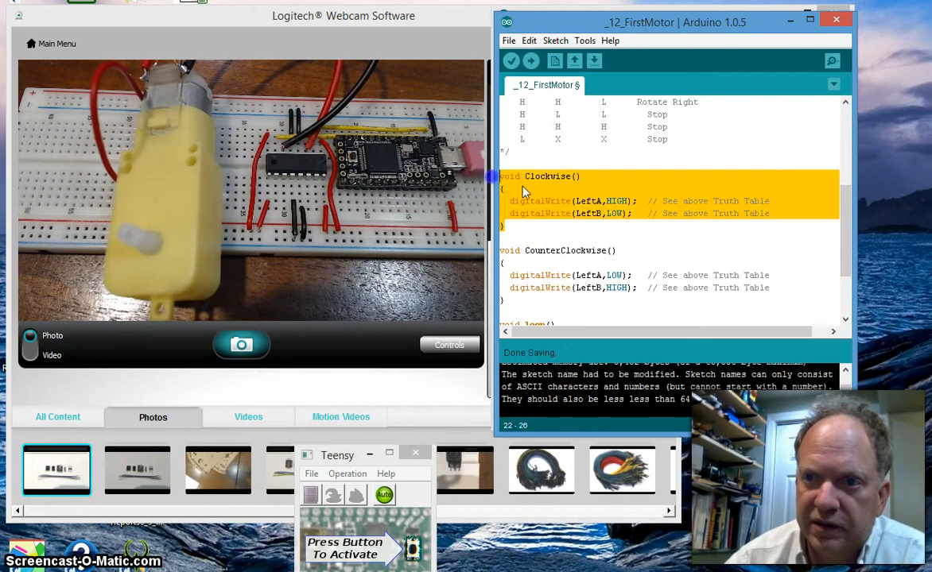
scroll("down", 3)
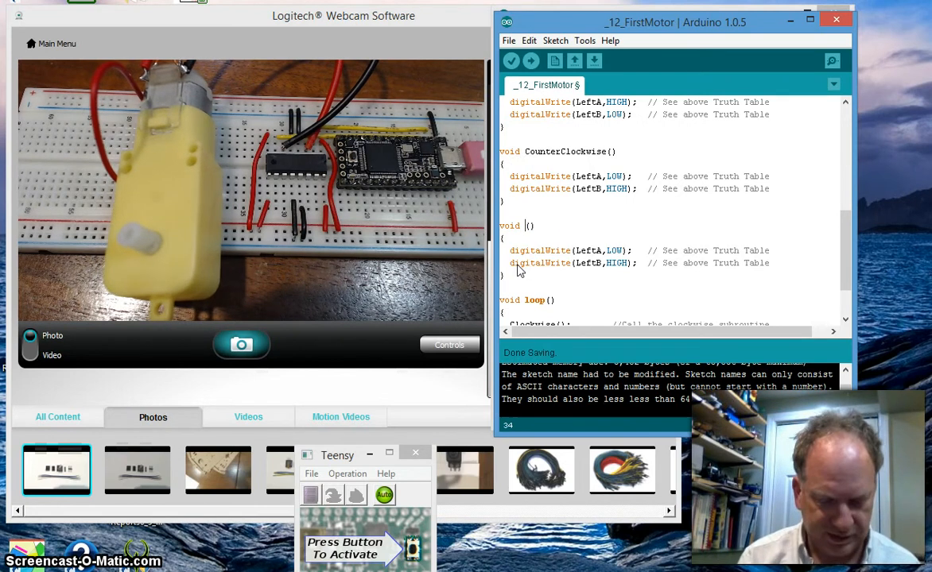
type("StopBot")
left_click(670, 264)
type("LOW")
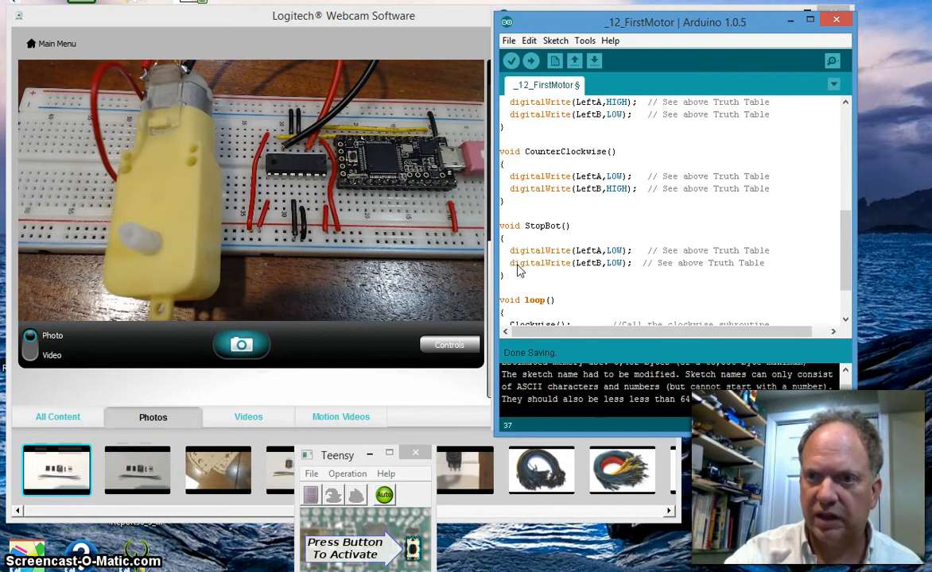
mouse_move(850, 238)
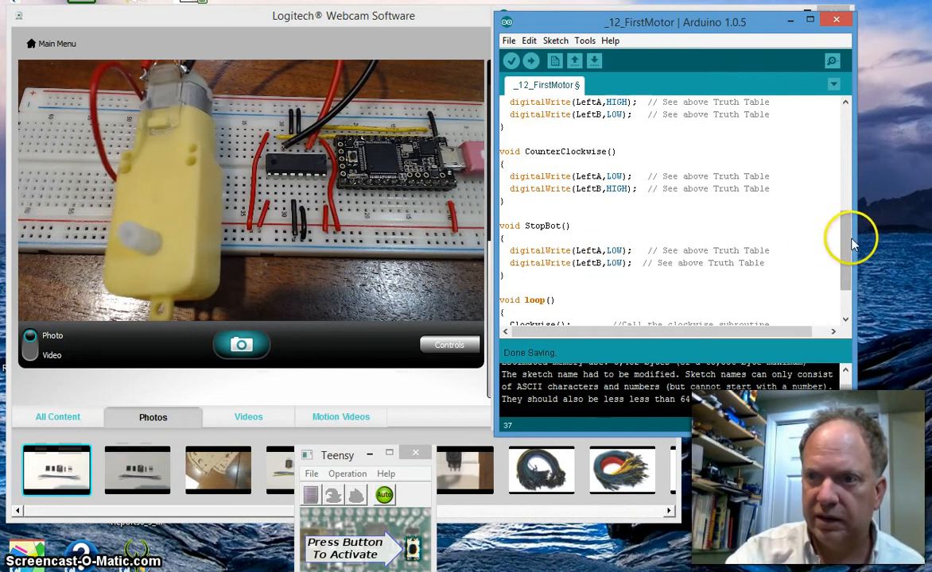
scroll("down", 3)
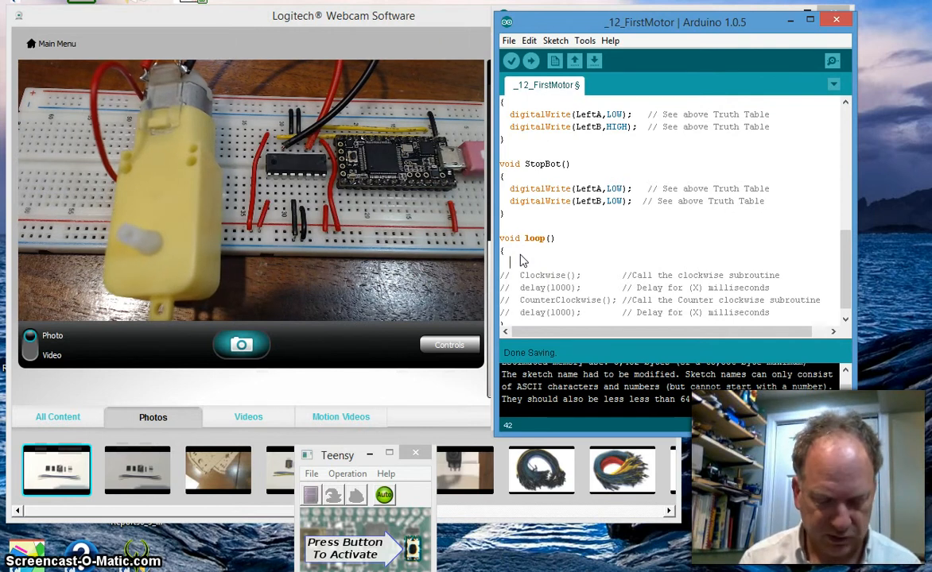
Step: Add a StopBot(); call as the first line of loop()
type("StopBo")
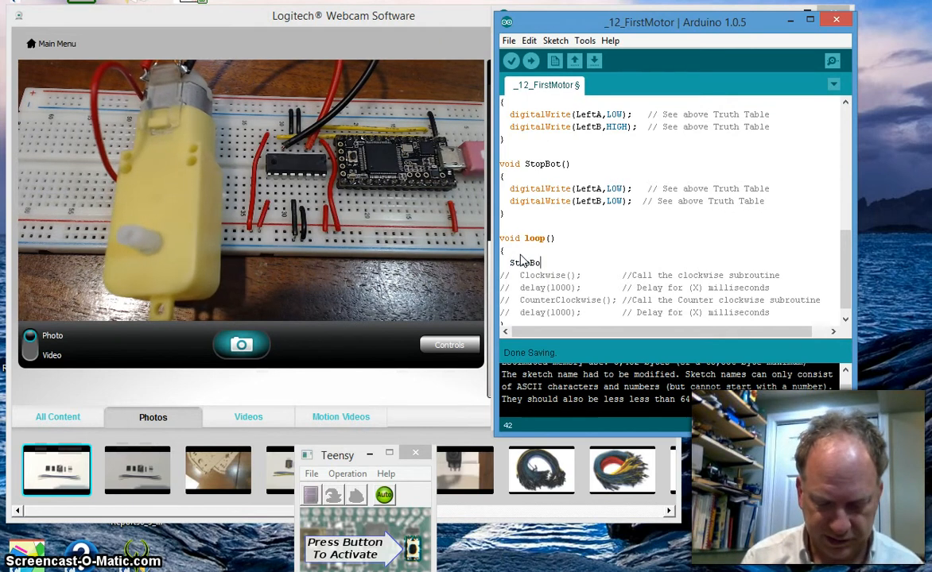
type("t();")
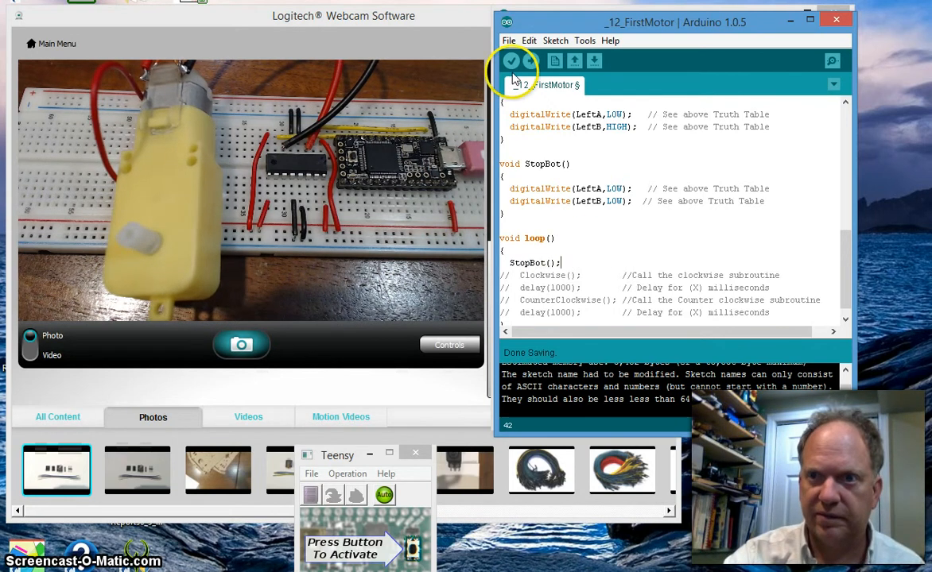
Step: Compile and upload the StopBot-only sketch, producing a 13,048-byte binary
left_click(531, 61)
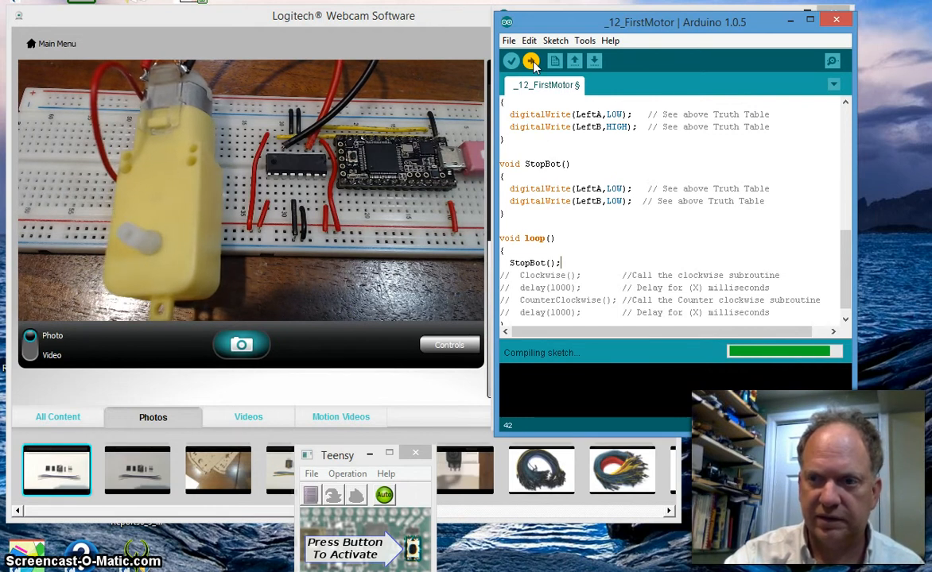
left_click(531, 60)
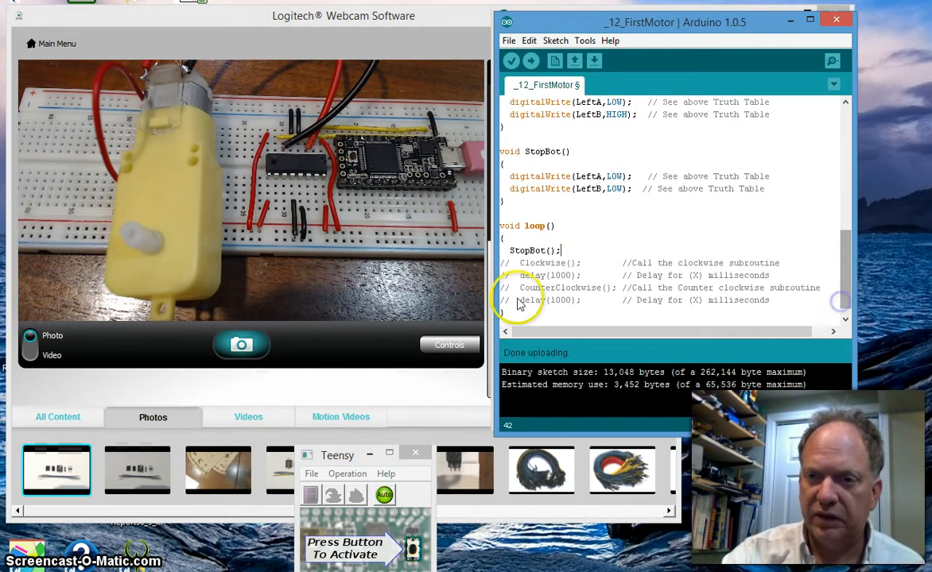
mouse_move(570, 250)
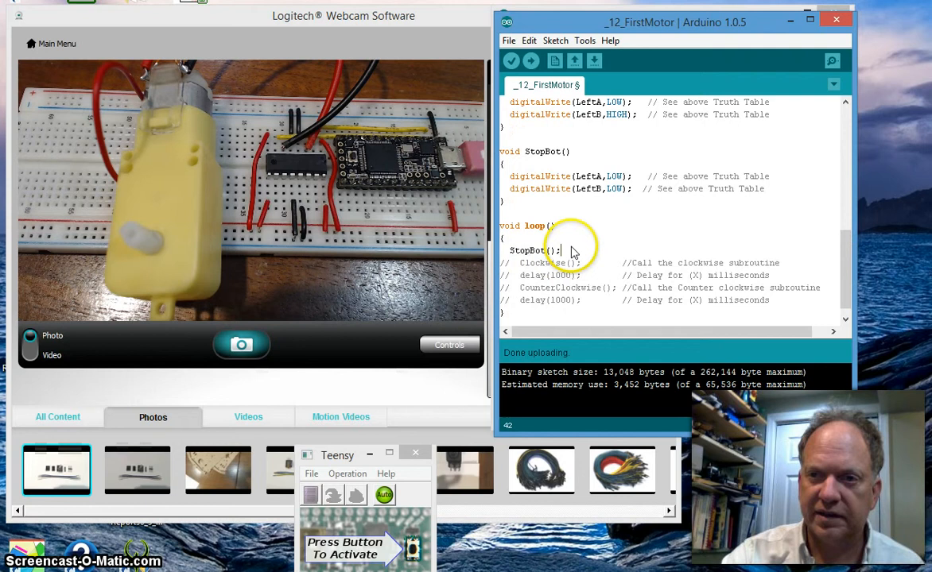
mouse_move(628, 310)
type("//  ")
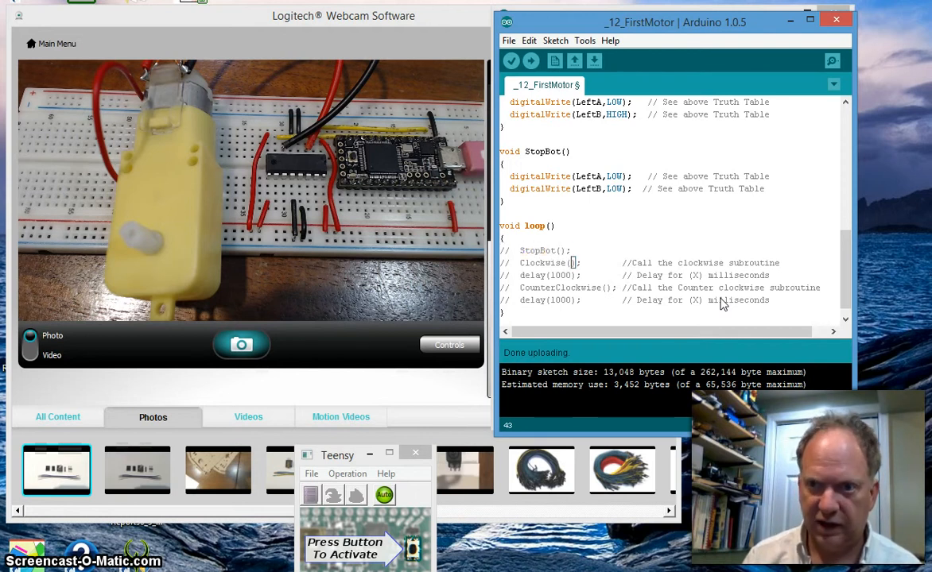
Step: Restore the Clockwise/CounterClockwise/delay lines in loop() and upload the 13,096-byte build
left_click_drag(572, 263, 572, 300)
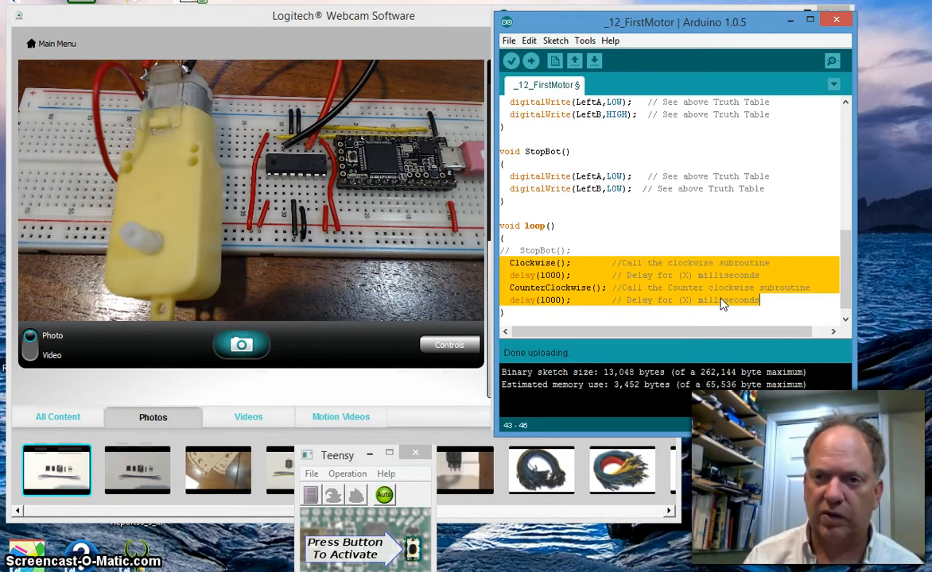
left_click(531, 61)
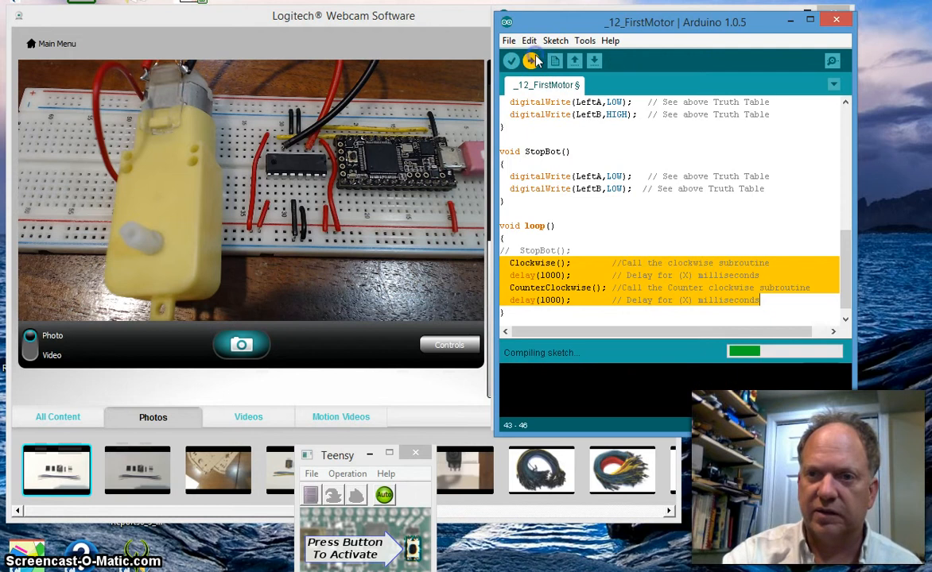
left_click(531, 61)
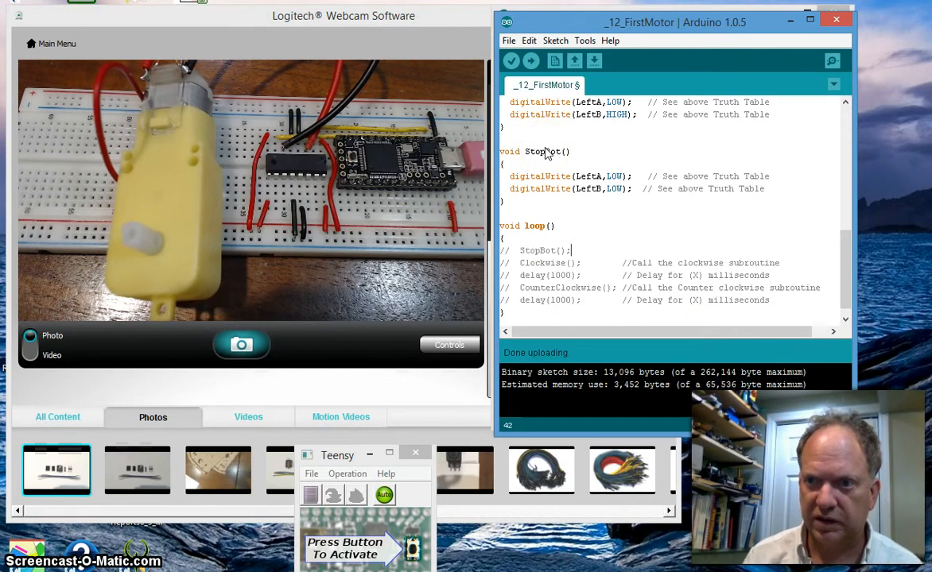
Step: Re-enable StopBot() alone in loop() and upload the 13,048-byte stop-only build
double_click(541, 251)
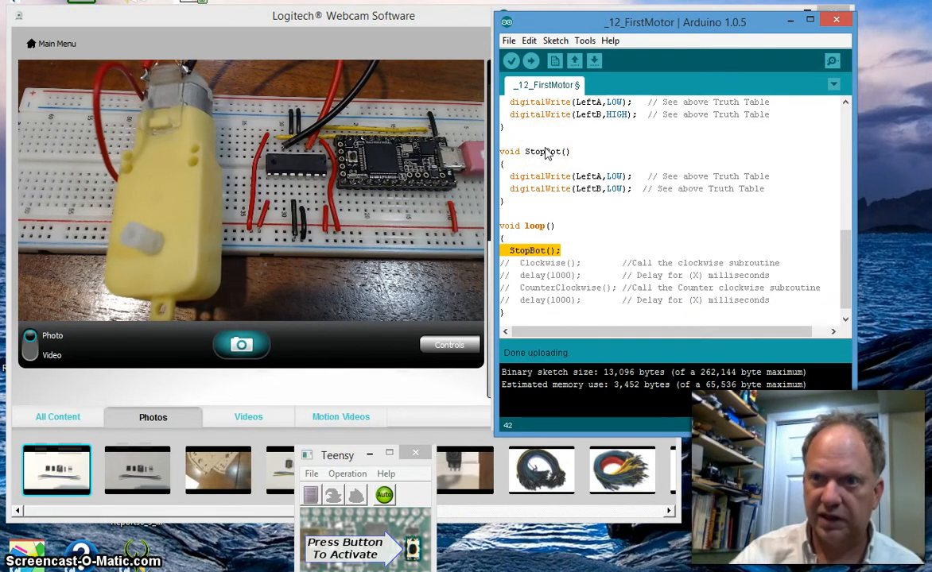
left_click(531, 60)
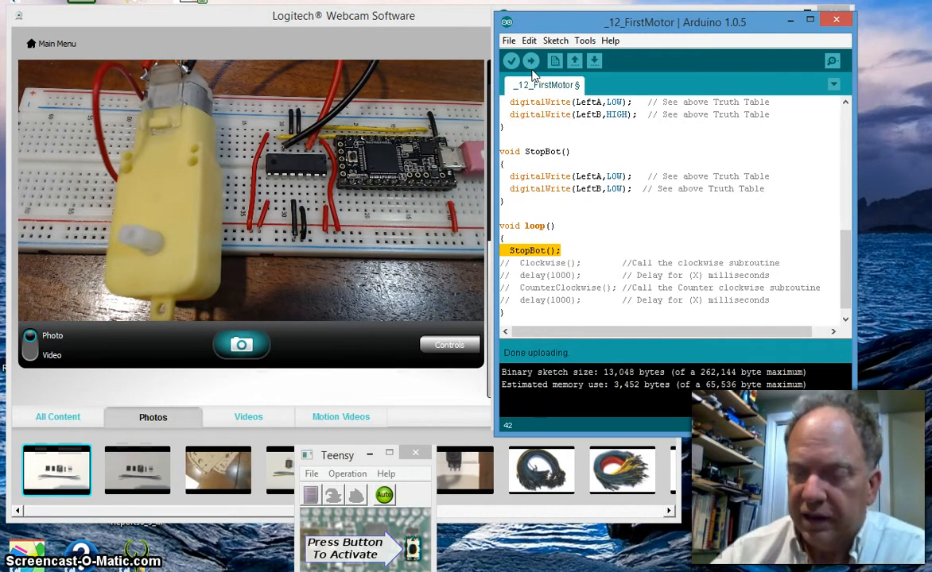
mouse_move(445, 124)
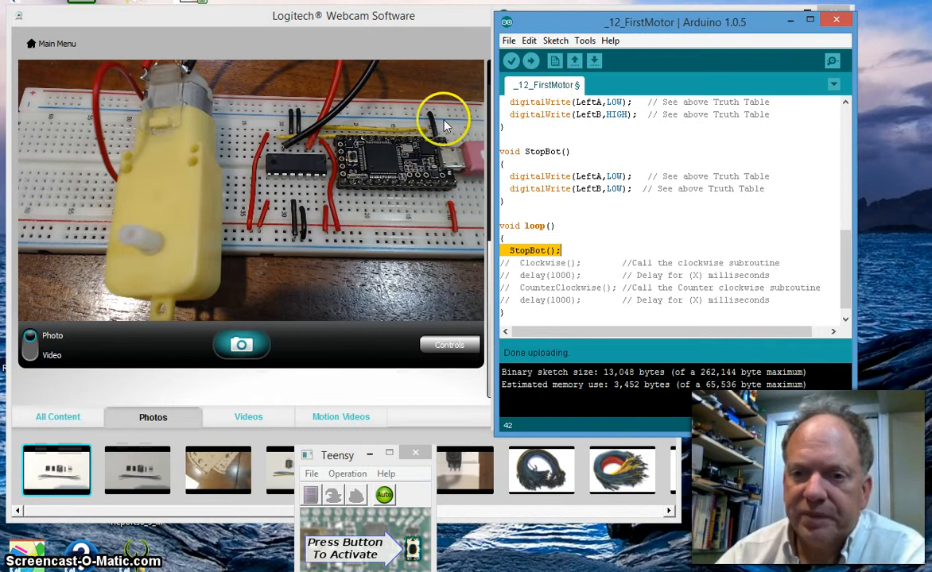
mouse_move(477, 188)
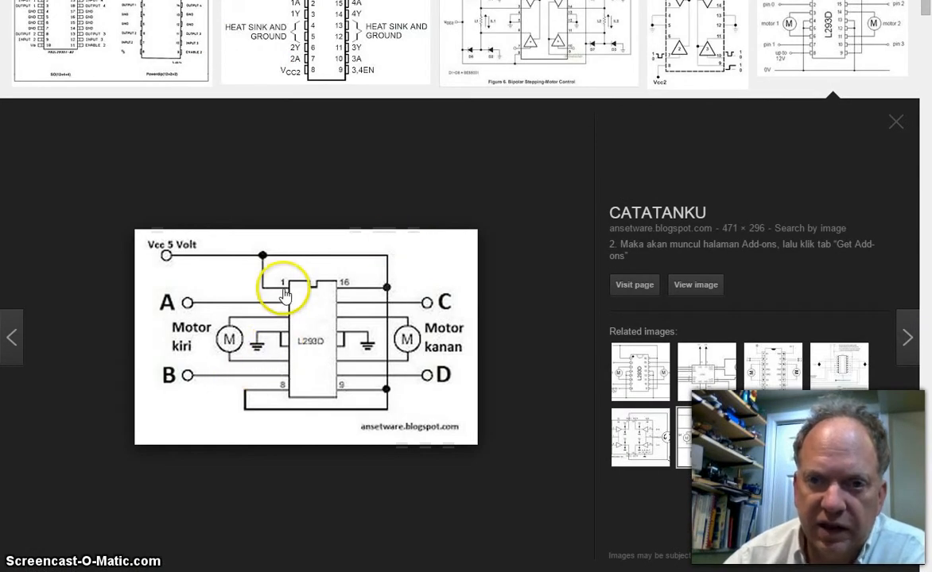
mouse_move(213, 256)
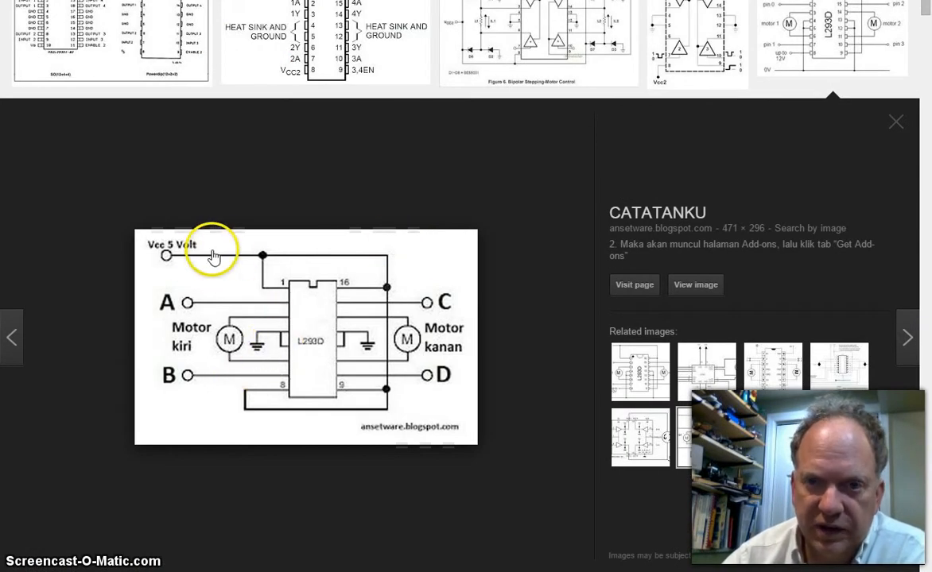
mouse_move(385, 283)
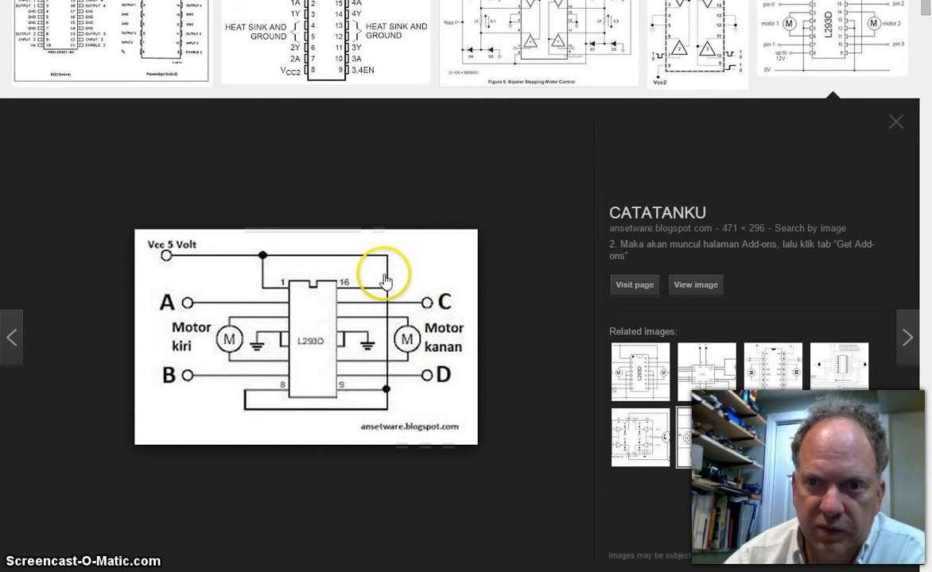
mouse_move(388, 382)
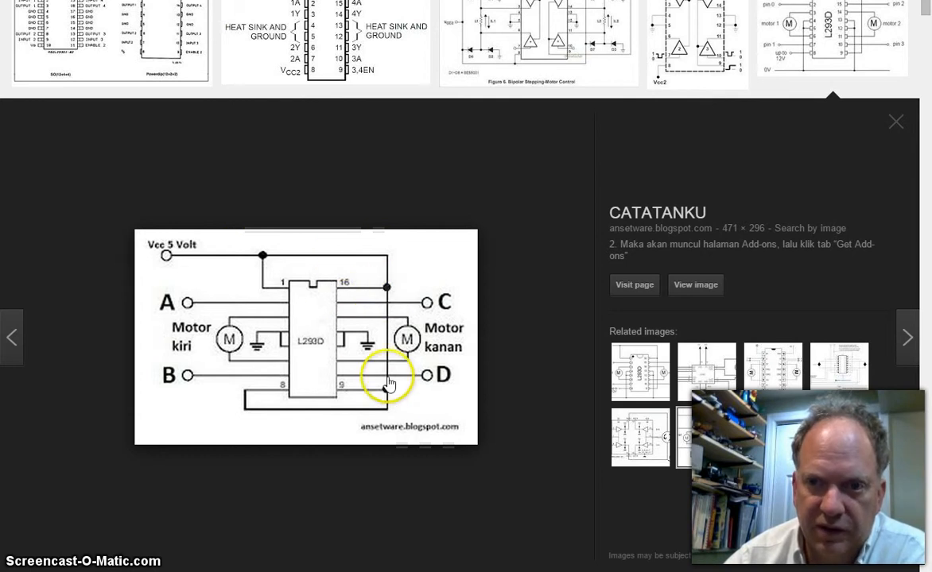
mouse_move(286, 405)
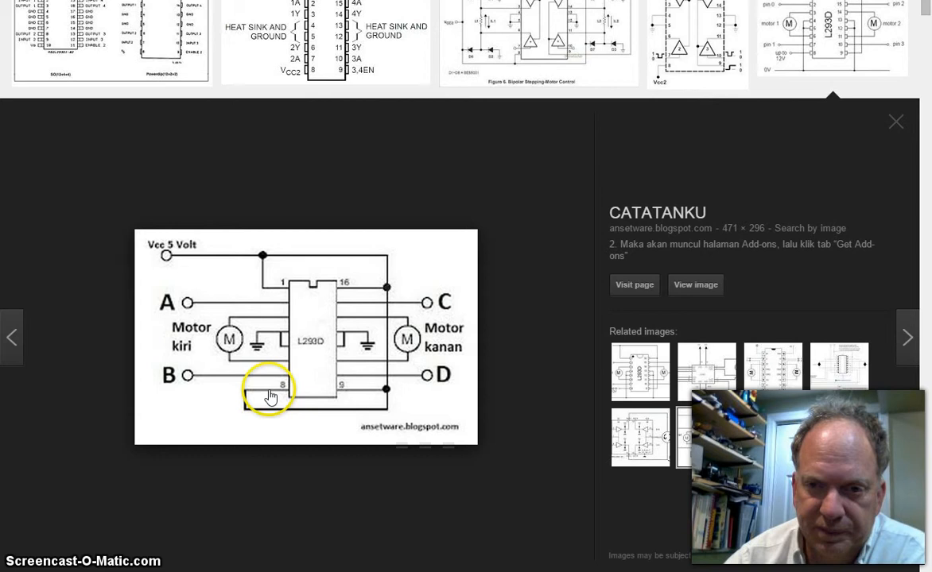
mouse_move(305, 398)
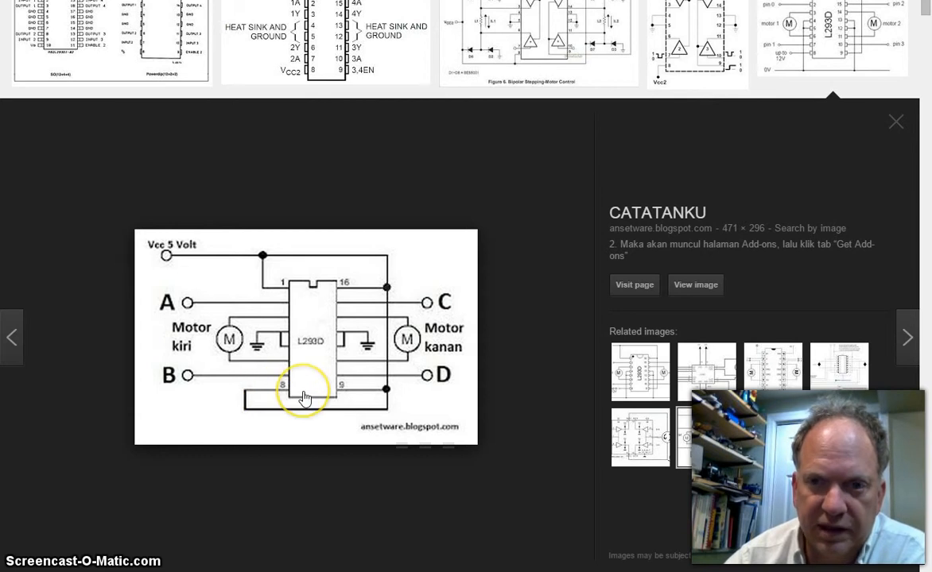
mouse_move(291, 290)
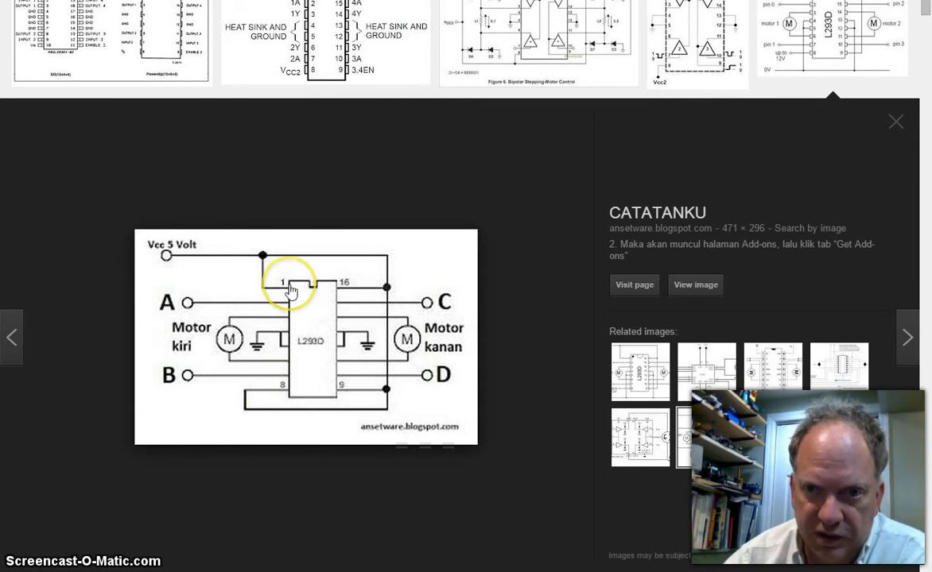
mouse_move(359, 436)
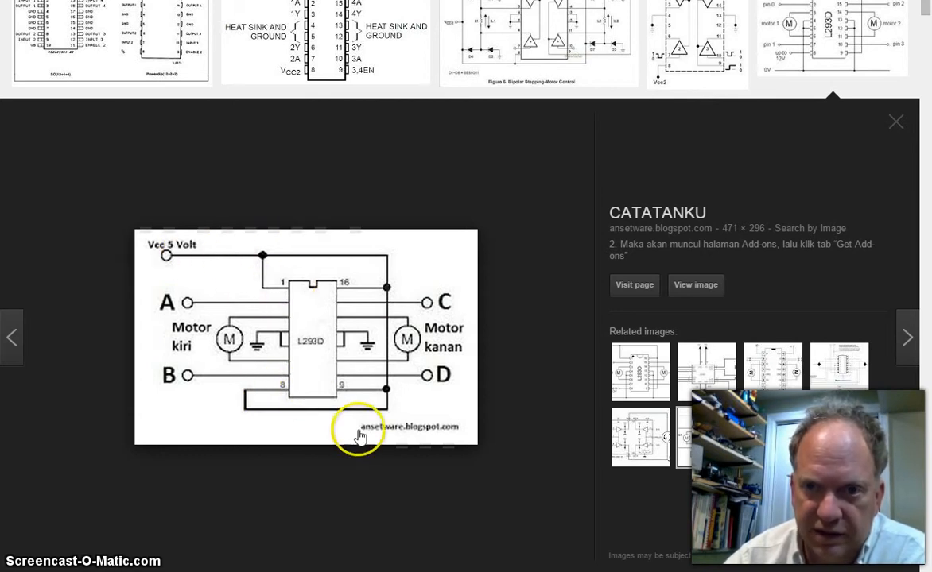
mouse_move(176, 318)
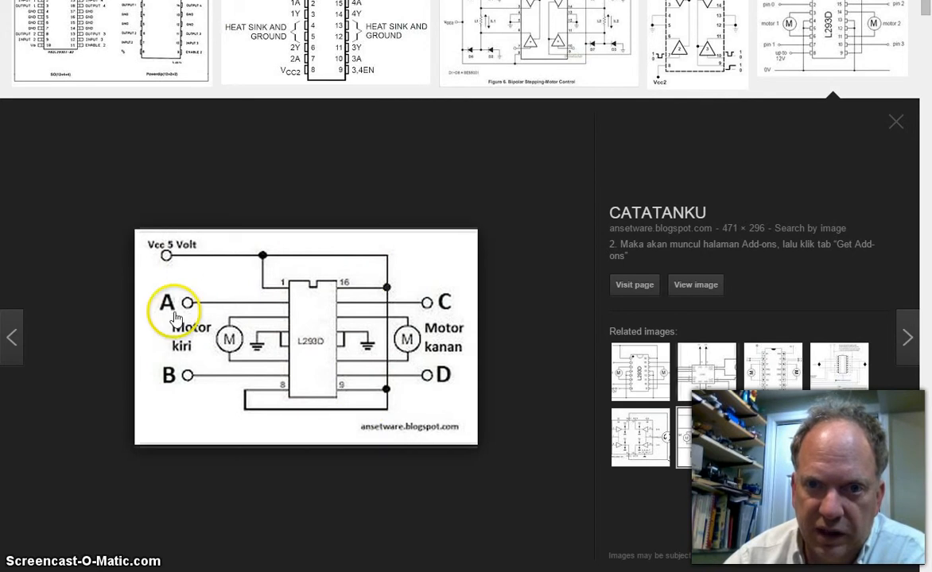
mouse_move(189, 376)
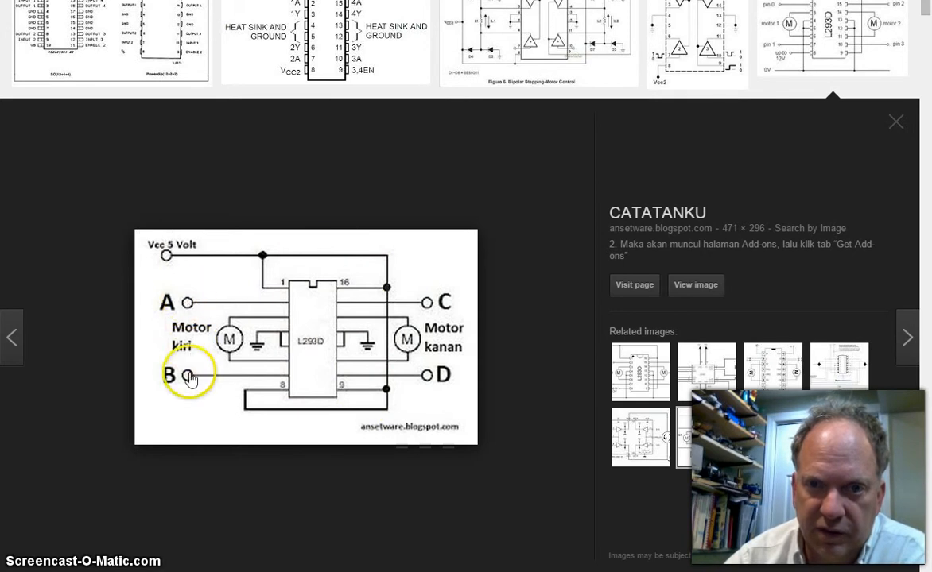
mouse_move(267, 329)
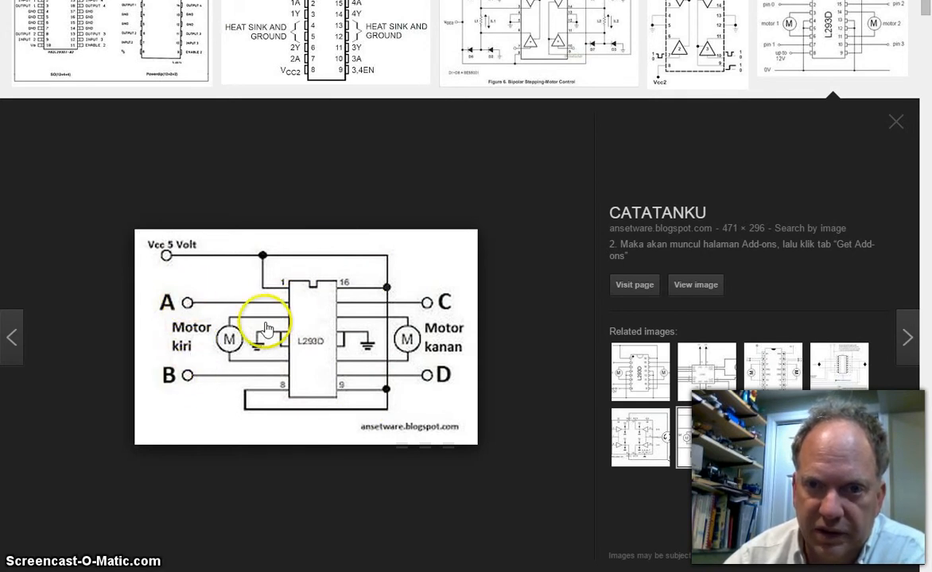
mouse_move(291, 302)
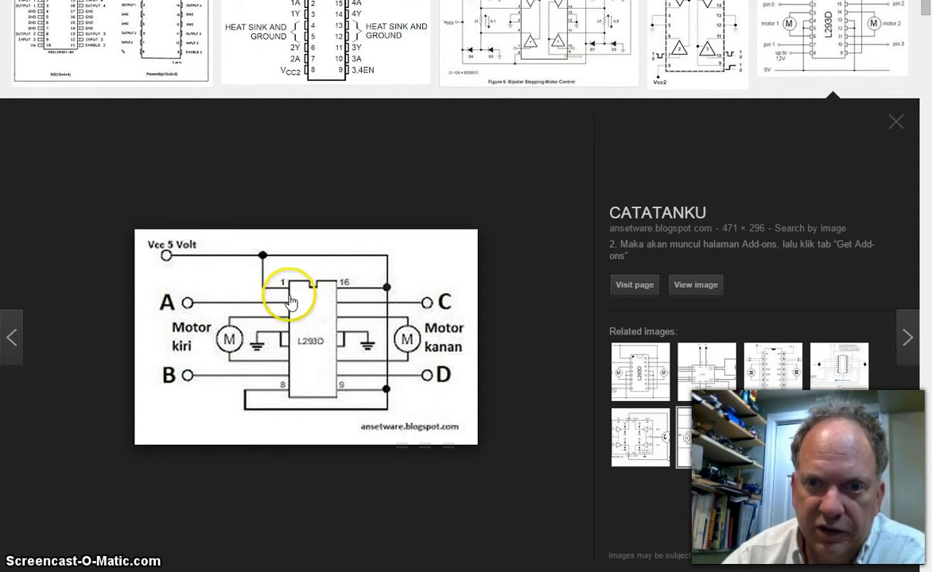
mouse_move(378, 334)
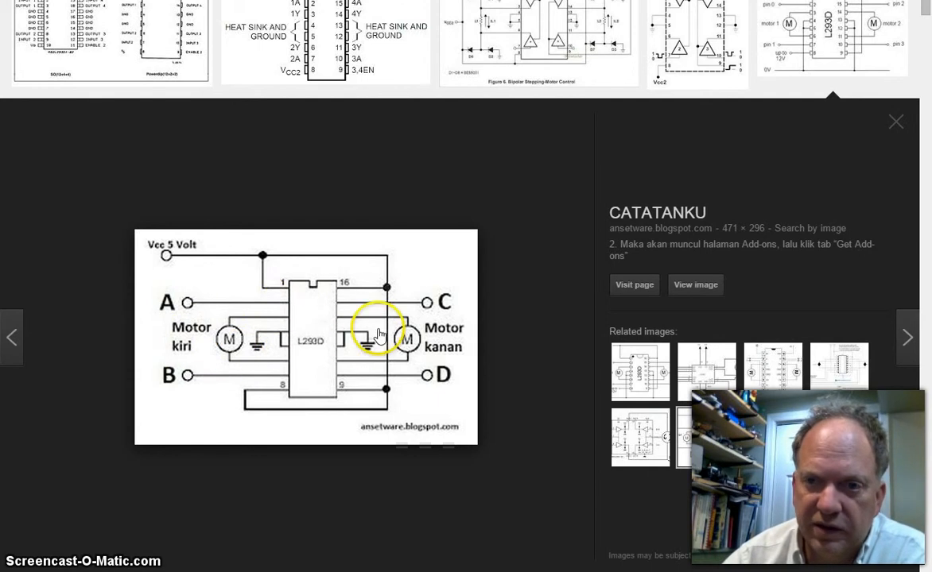
mouse_move(410, 344)
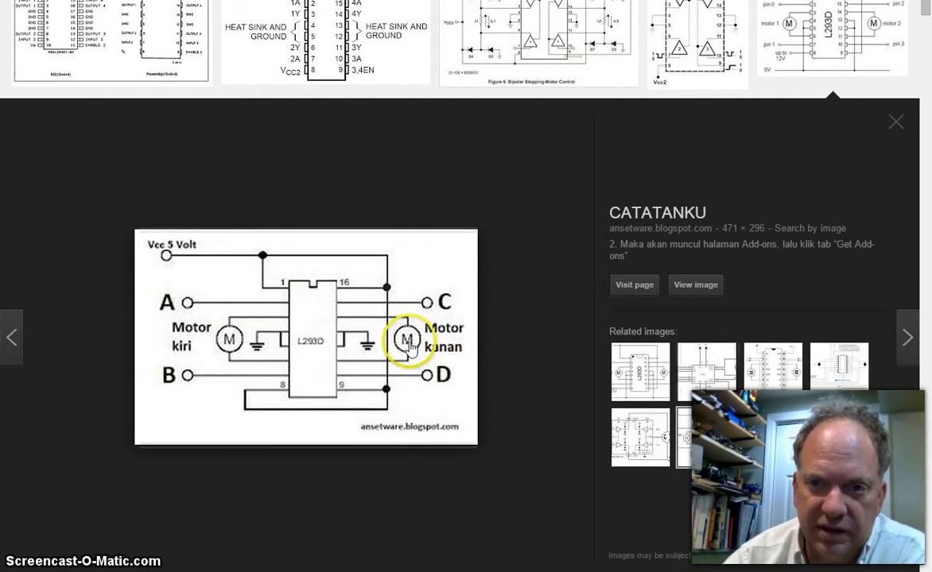
mouse_move(343, 359)
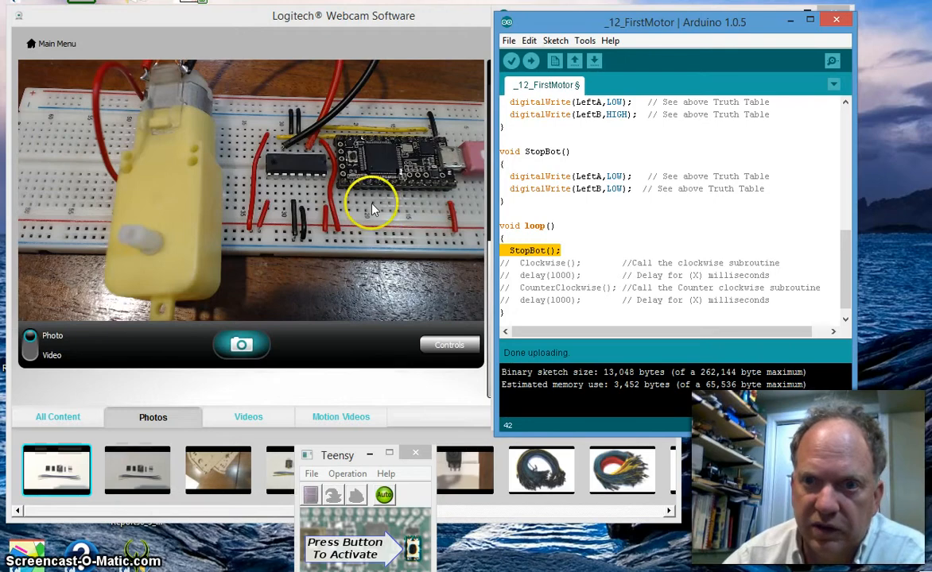
mouse_move(286, 191)
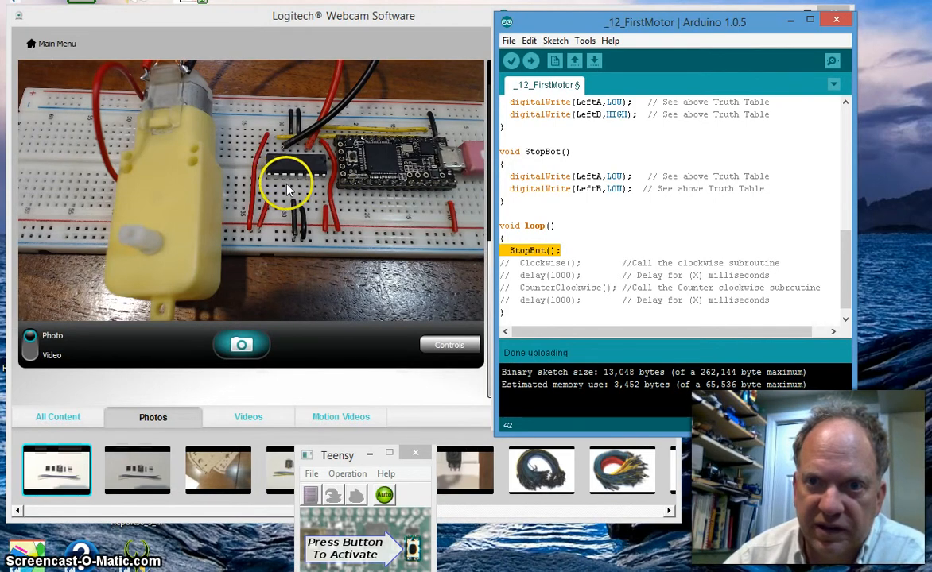
mouse_move(308, 187)
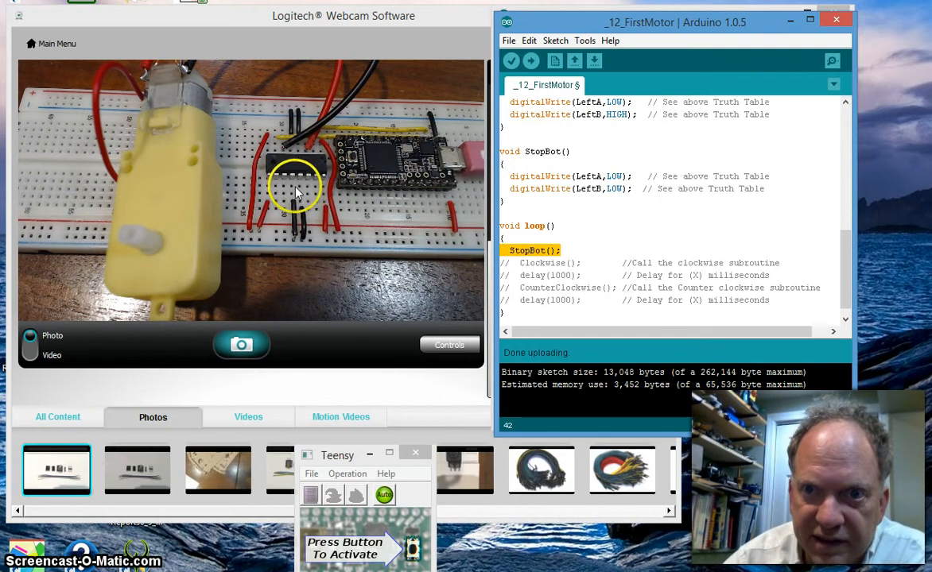
mouse_move(305, 191)
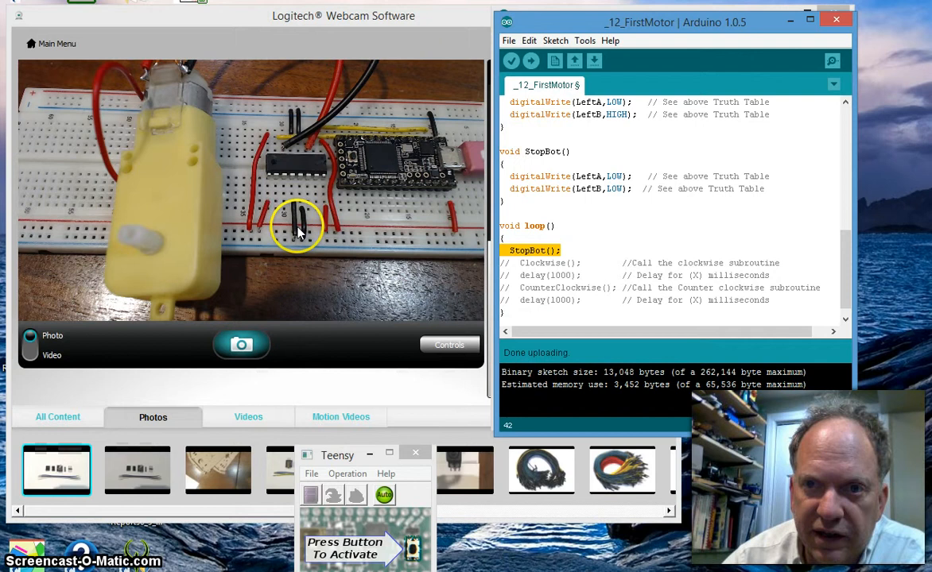
mouse_move(289, 198)
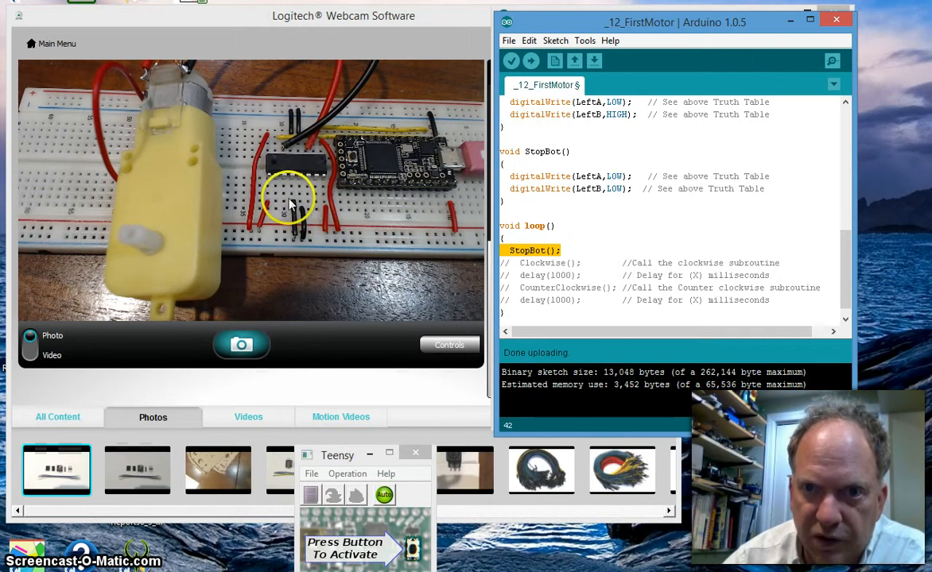
mouse_move(312, 174)
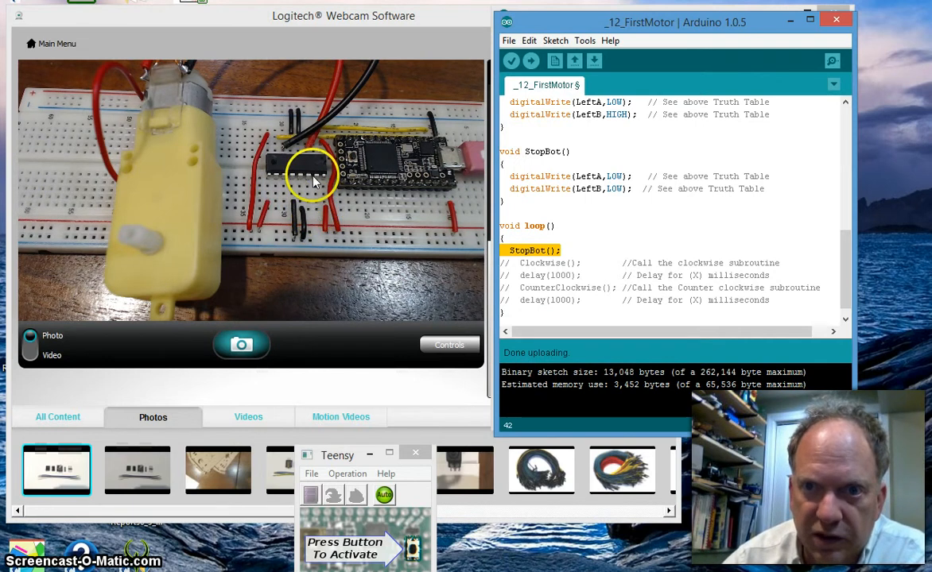
mouse_move(366, 329)
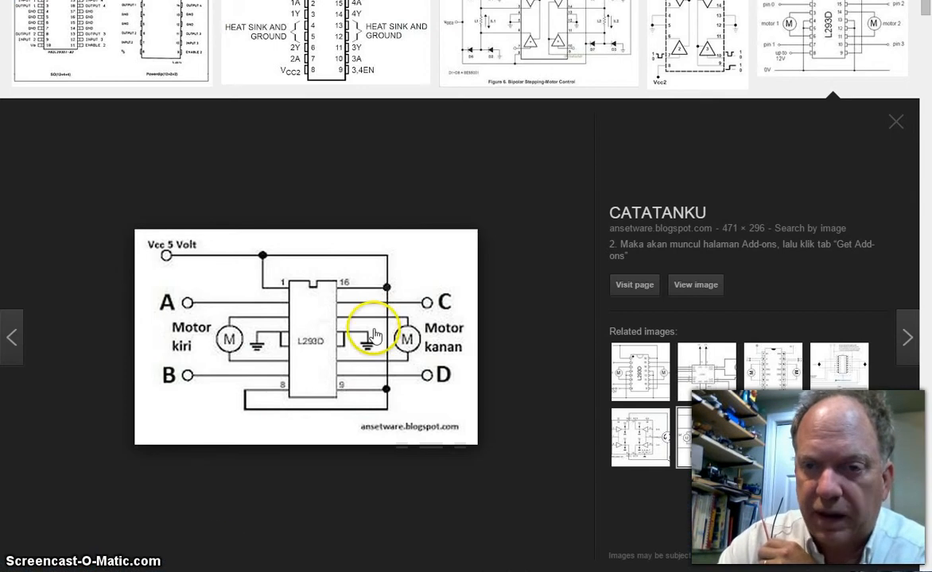
mouse_move(340, 365)
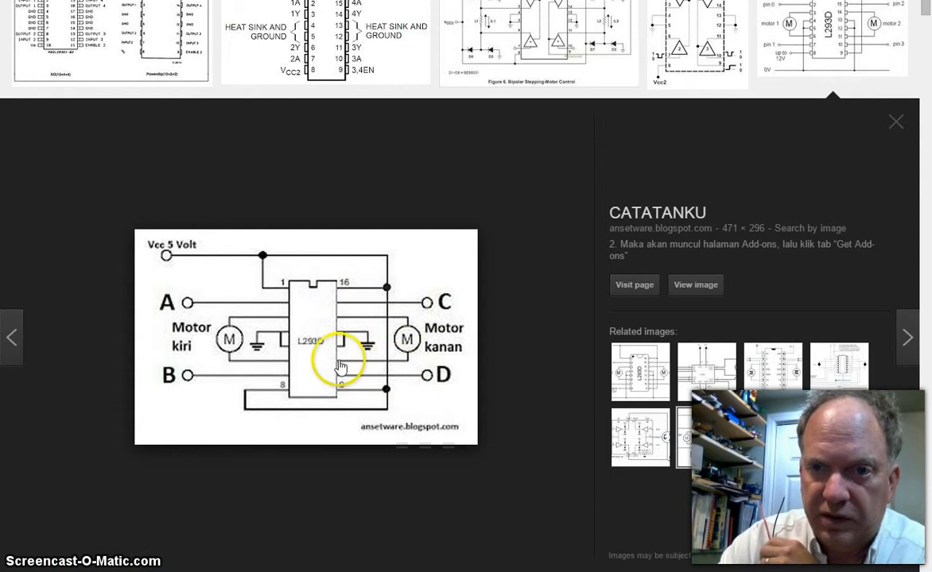
mouse_move(340, 353)
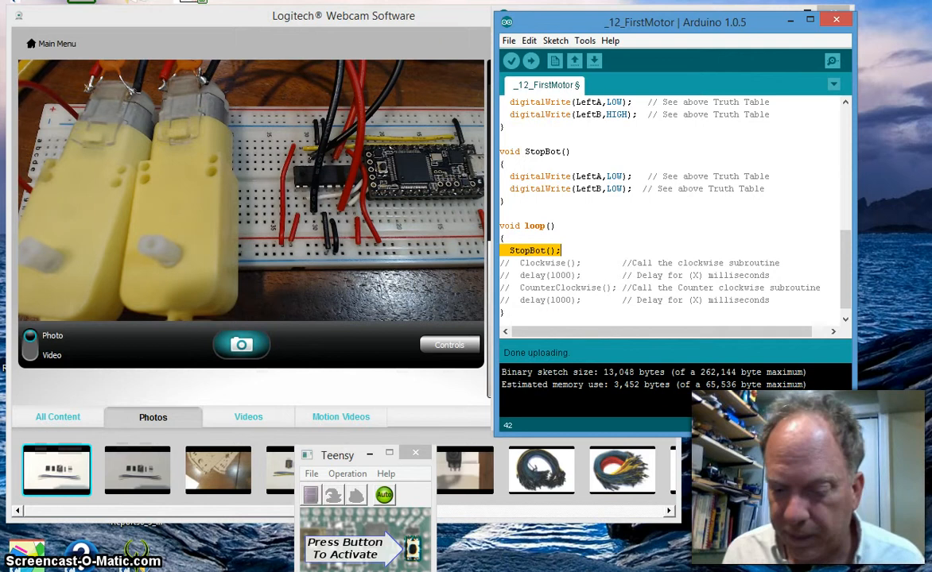
mouse_move(835, 221)
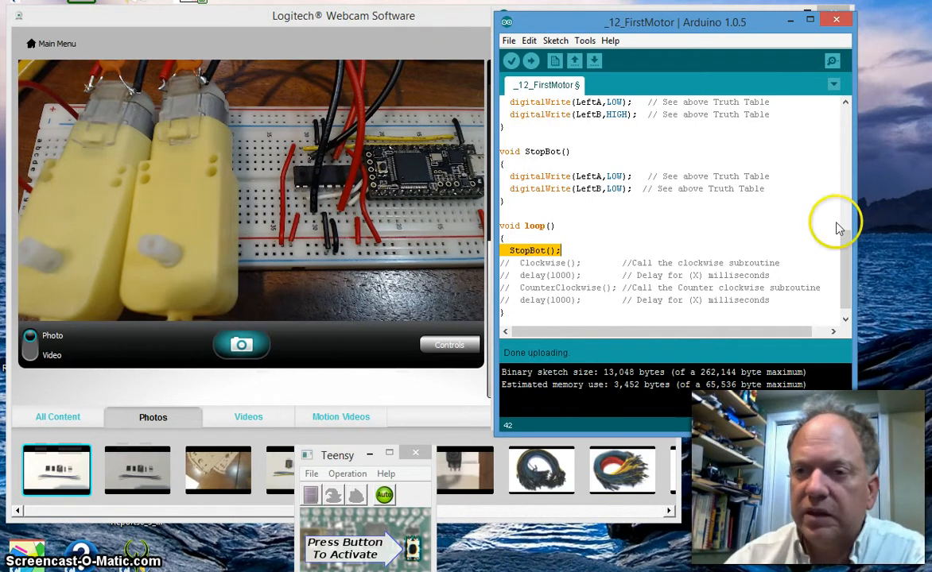
Step: Declare const int RightA = 2 and RightB = 3 below the LeftA/LeftB pin constants
scroll("up", 3)
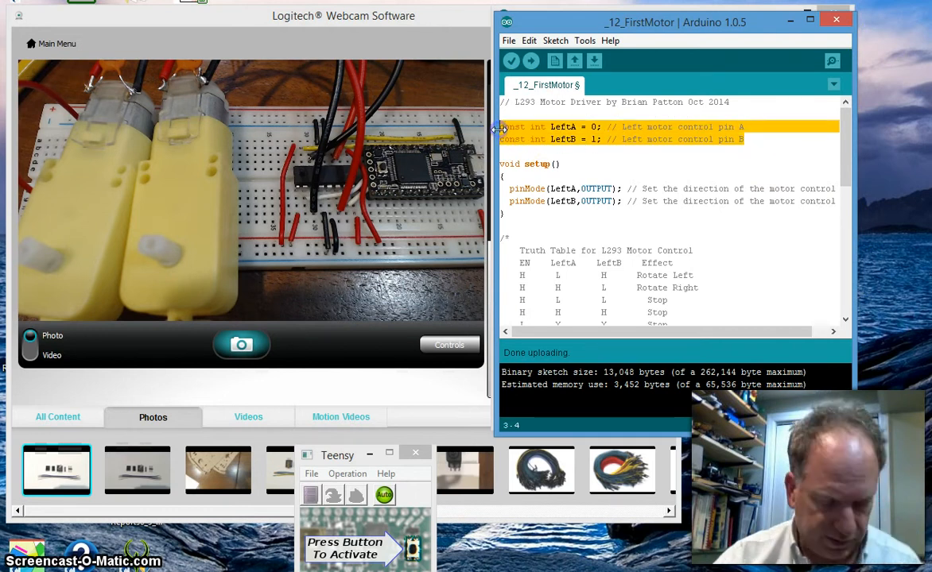
left_click(753, 140)
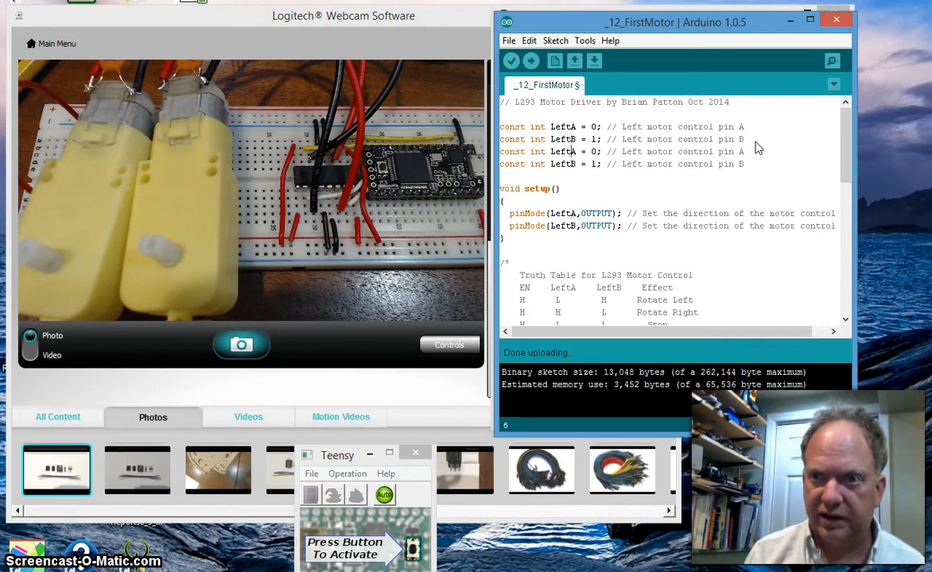
type("Right")
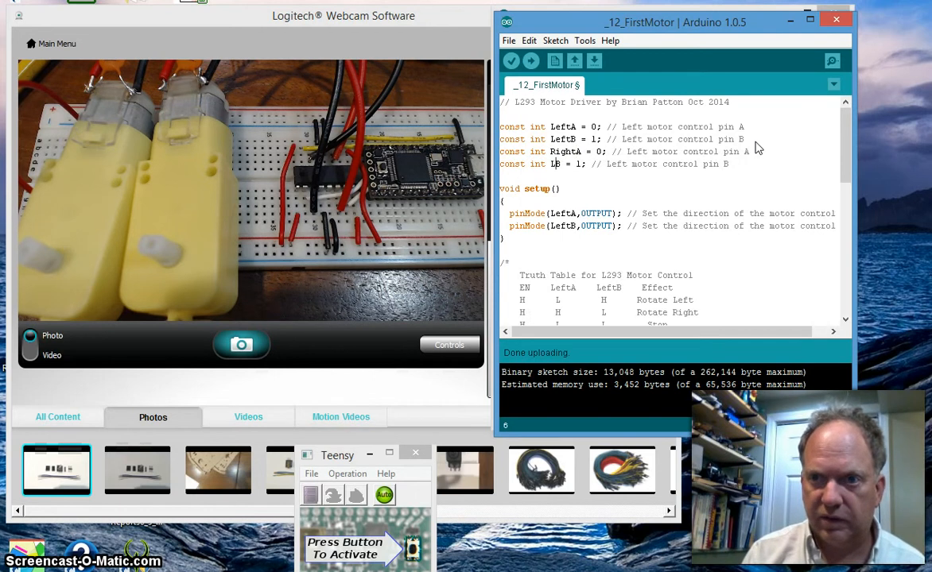
type("RightB")
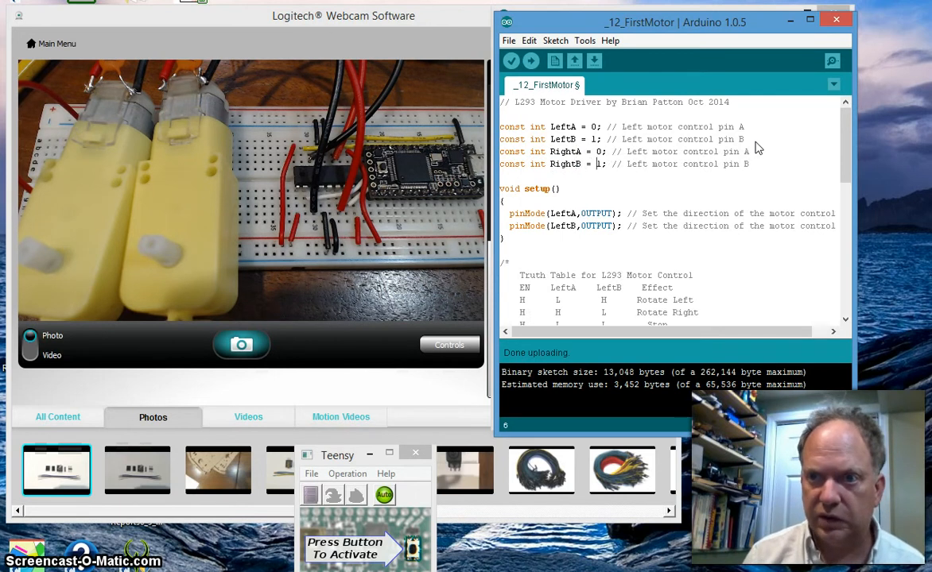
type("2")
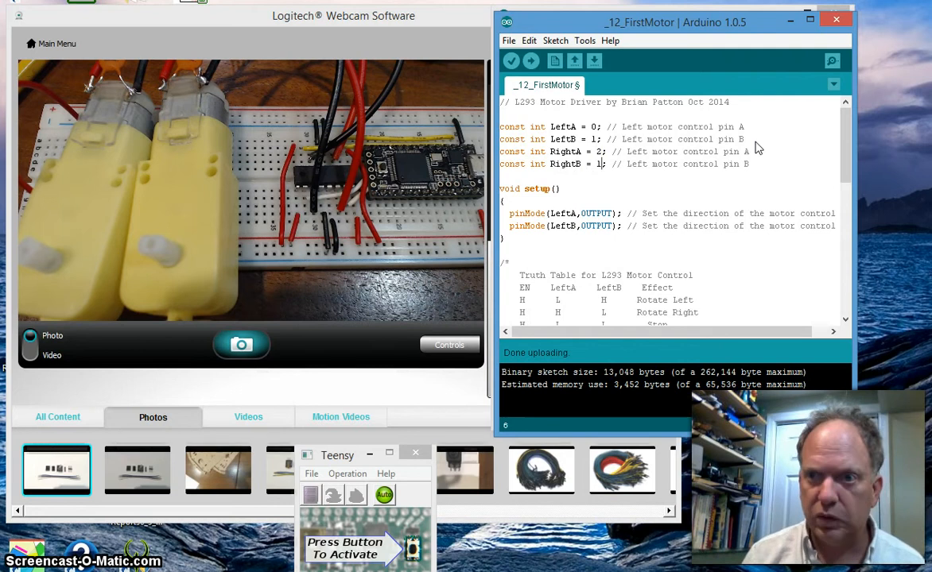
type("3")
left_click(666, 151)
type("Righ")
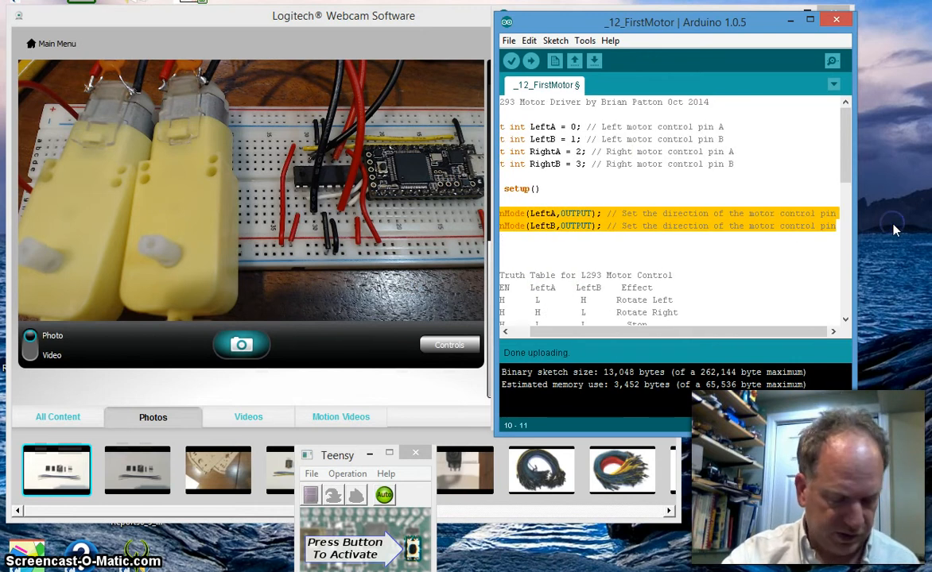
Step: Add pinMode(RightA, OUTPUT) and pinMode(RightB, OUTPUT) lines in setup()
left_click(835, 232)
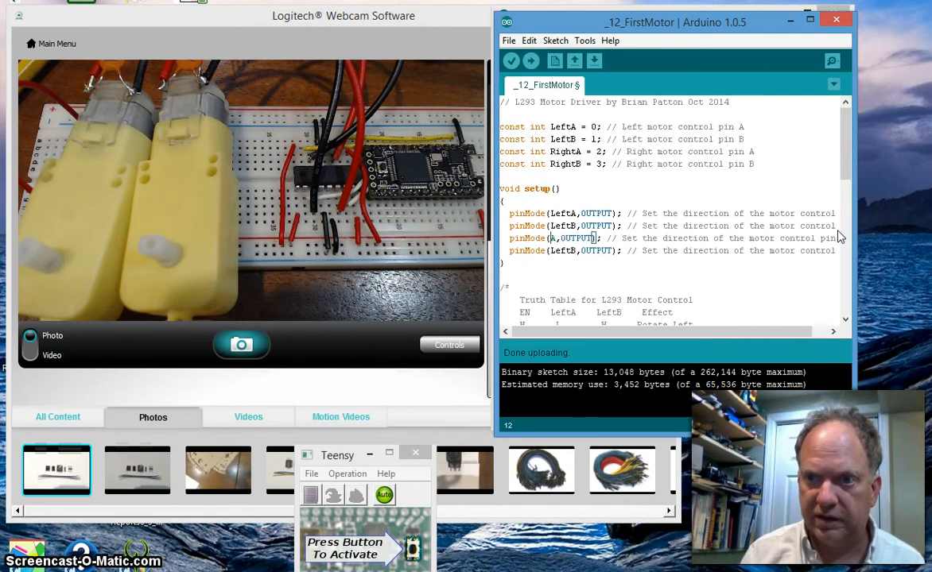
type("RightA")
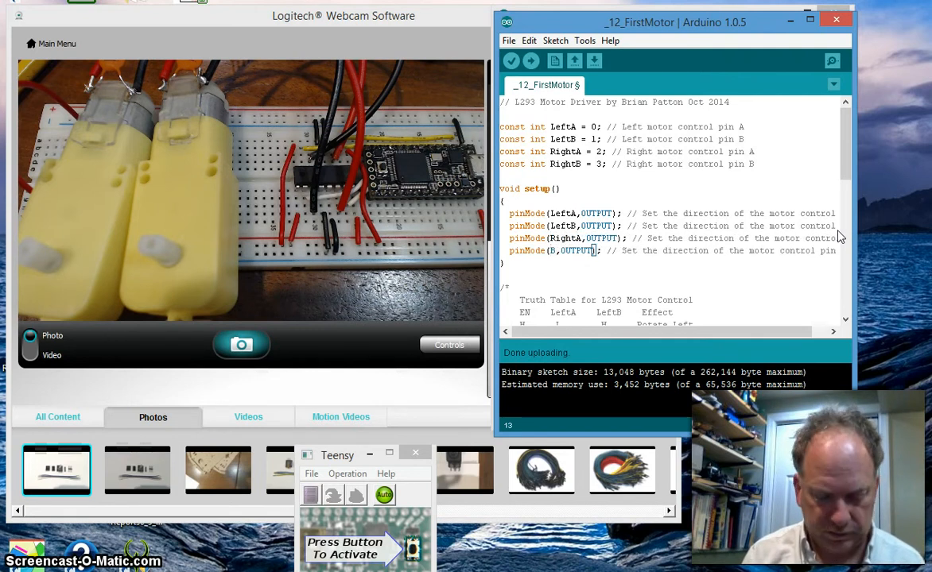
type("Right")
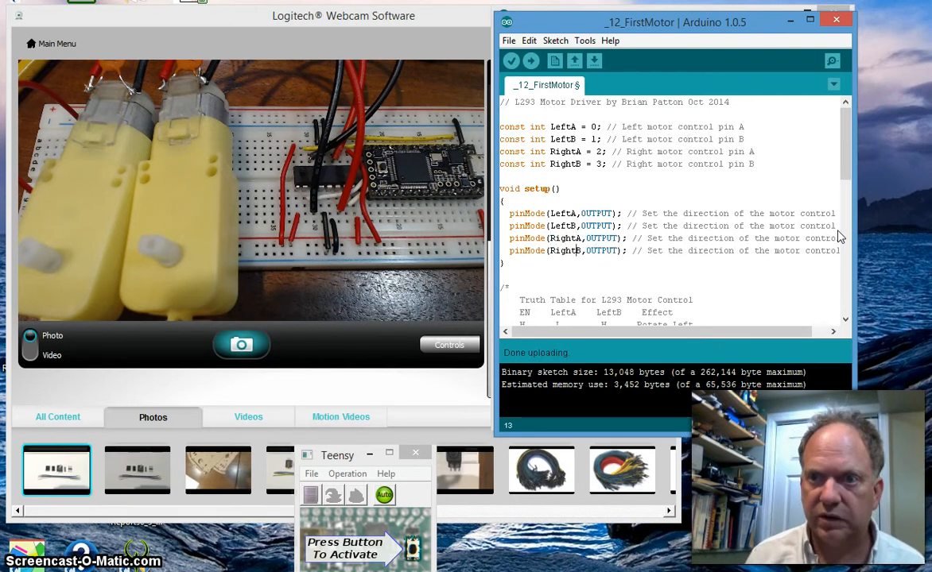
mouse_move(636, 248)
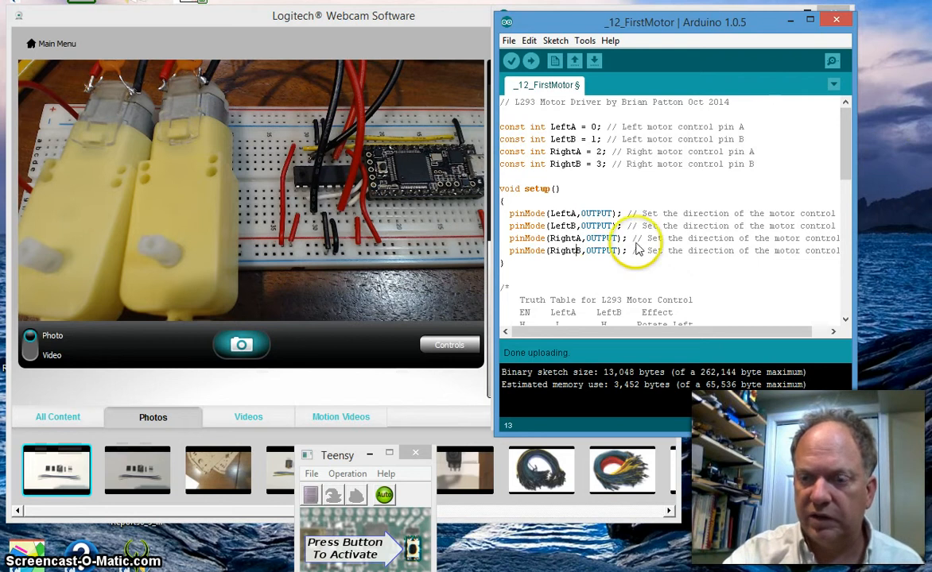
scroll("down", 3)
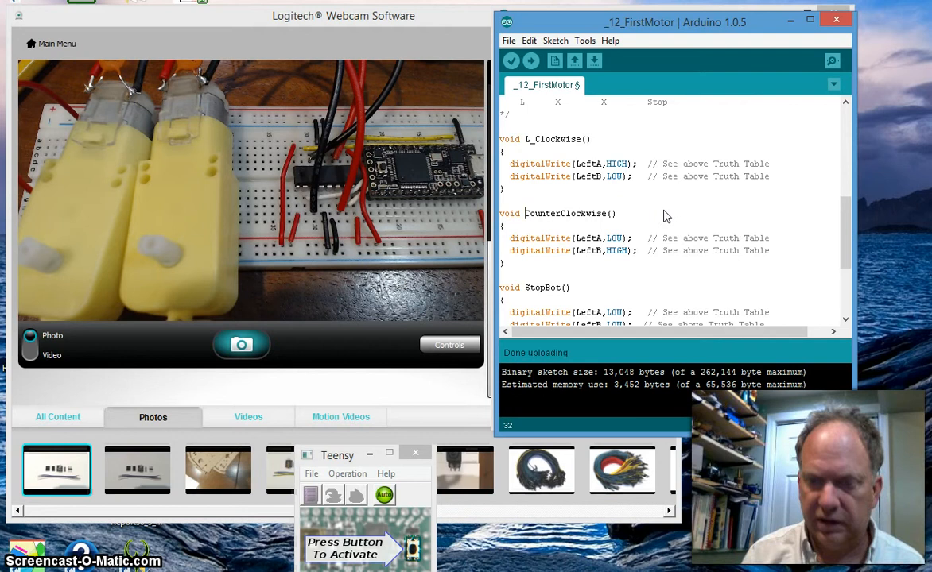
Step: Rename CounterClockwise and StopBot to L_CounterClockwise and L_StopBot
type("L_")
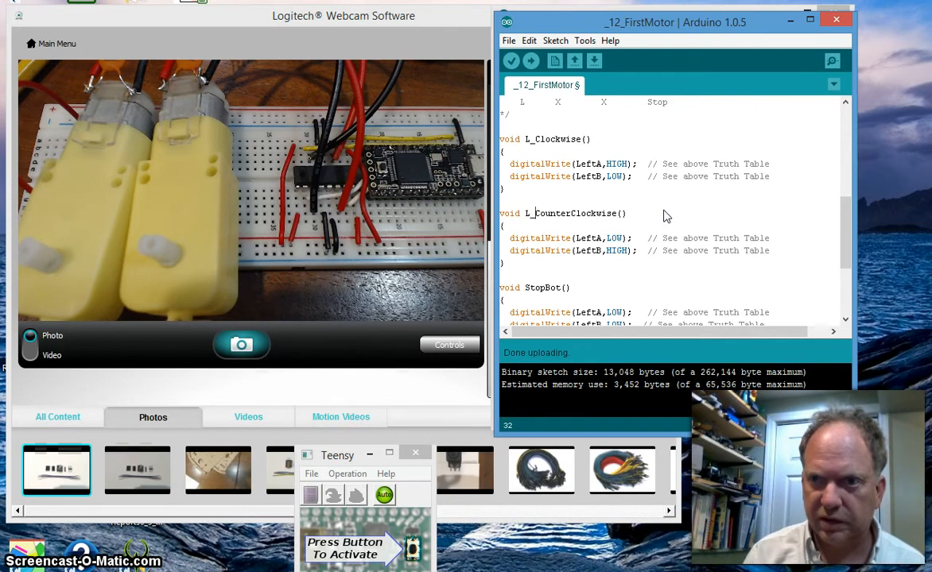
scroll("down", 3)
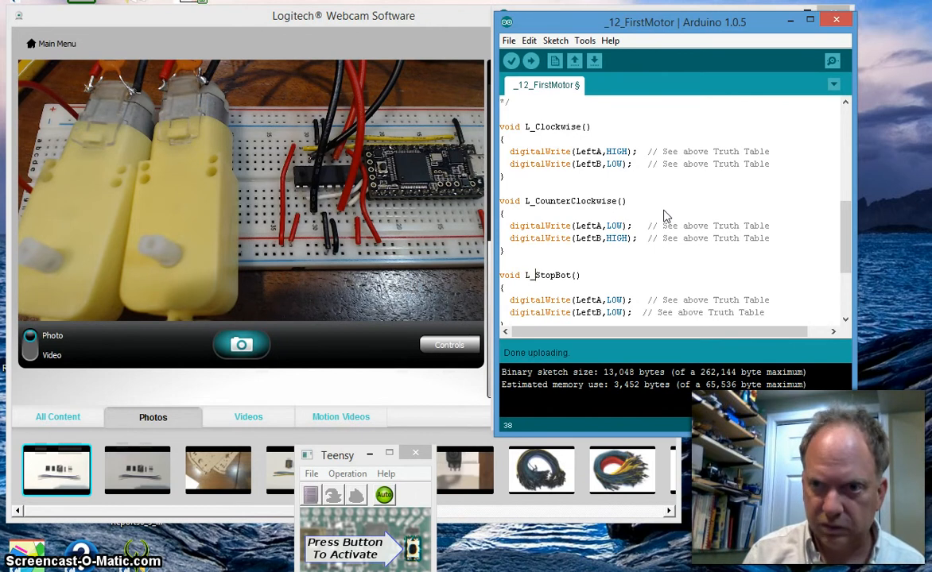
mouse_move(833, 236)
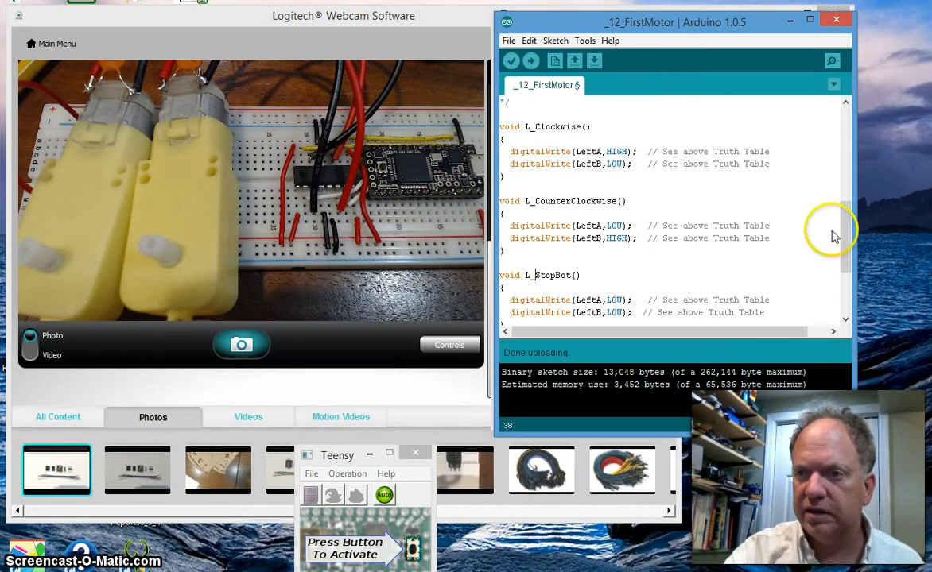
scroll("down", 3)
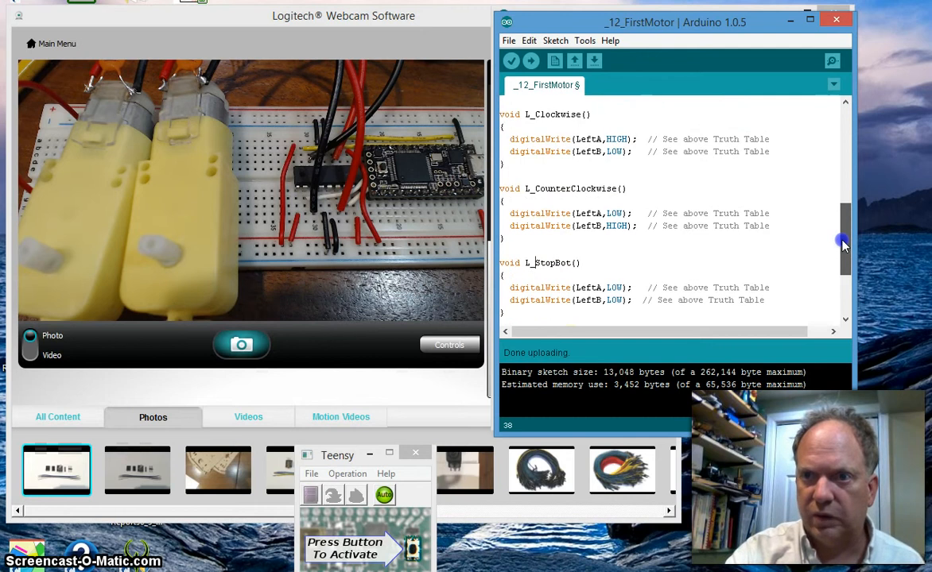
scroll("down", 3)
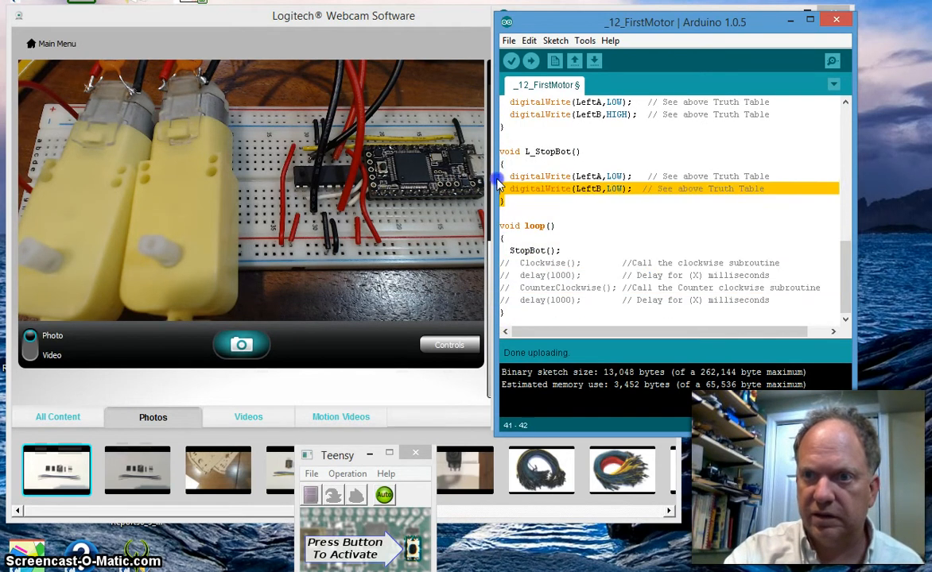
Step: Duplicate the L_ functions as R_Clockwise, R_CounterClockwise and R_StopBot driving RightA/RightB
scroll("up", 3)
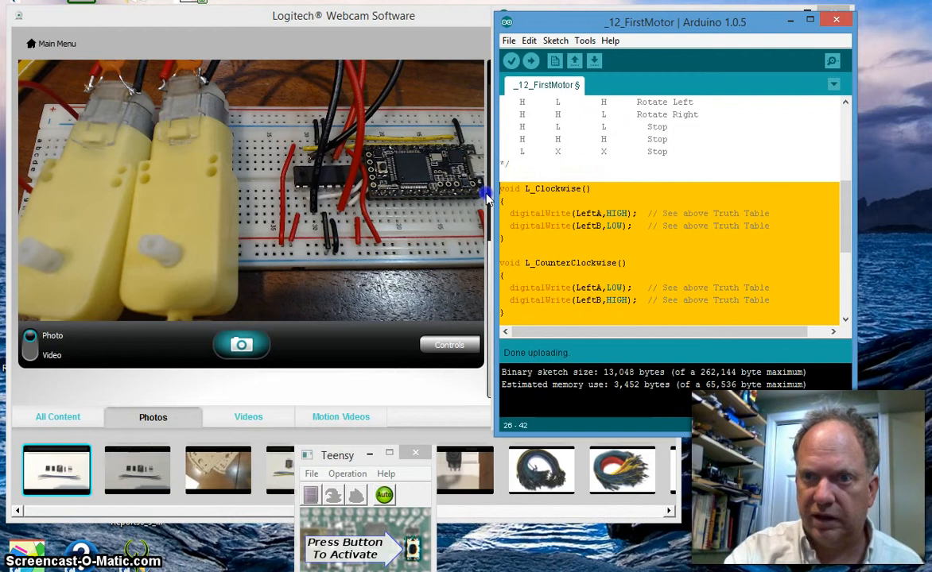
mouse_move(851, 226)
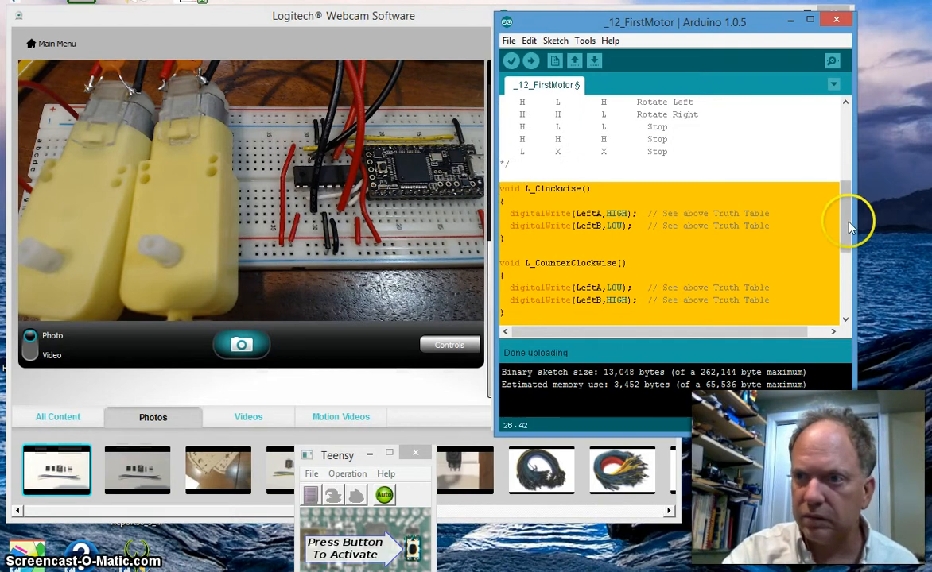
scroll("down", 3)
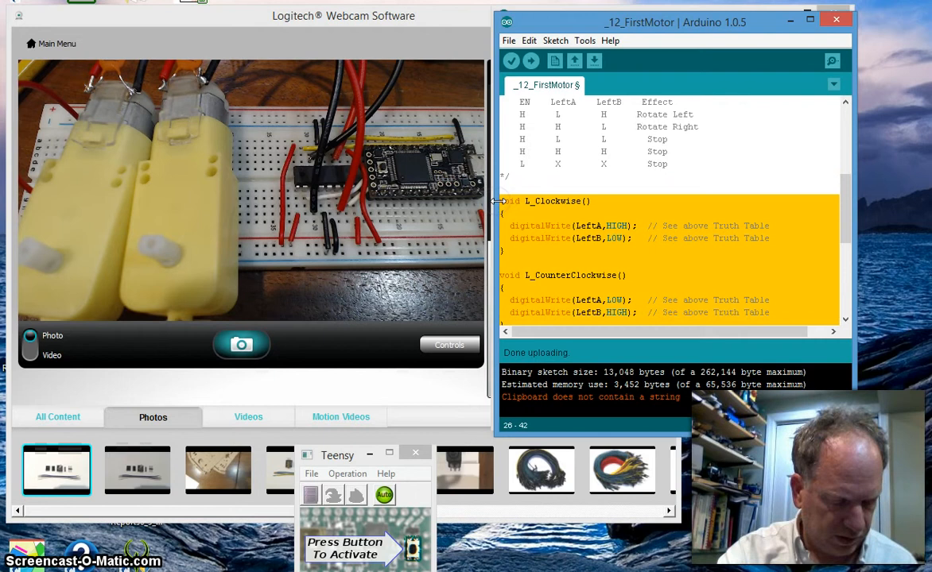
scroll("down", 3)
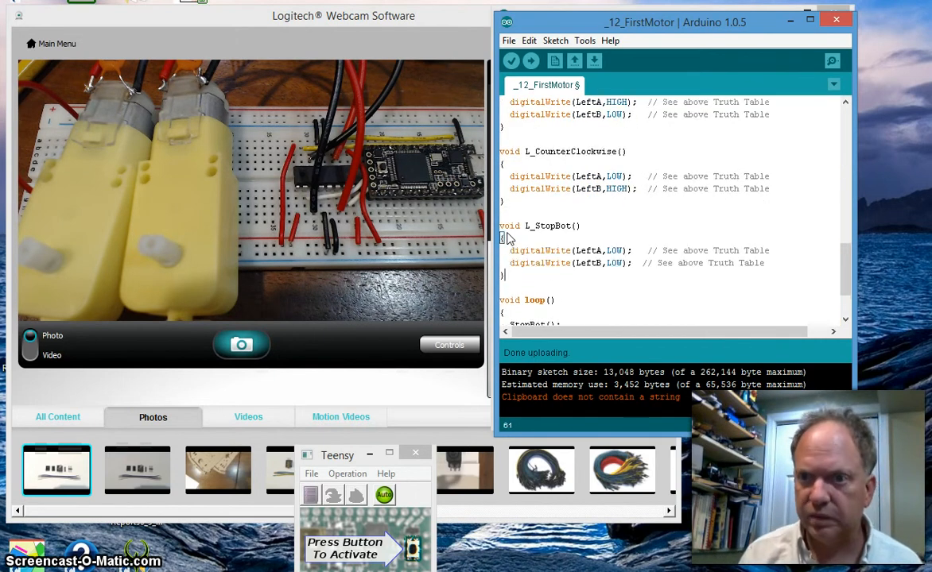
mouse_move(843, 274)
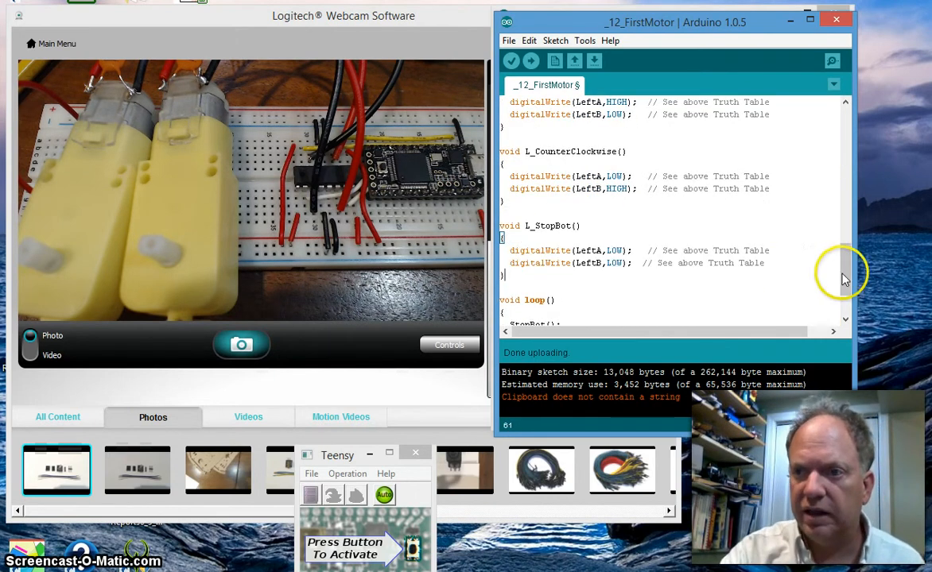
scroll("up", 3)
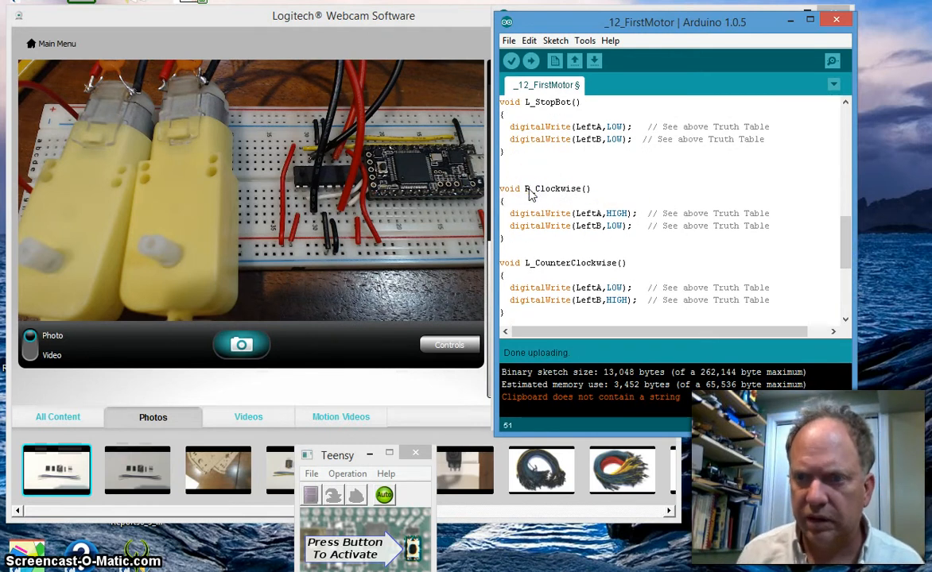
scroll("down", 3)
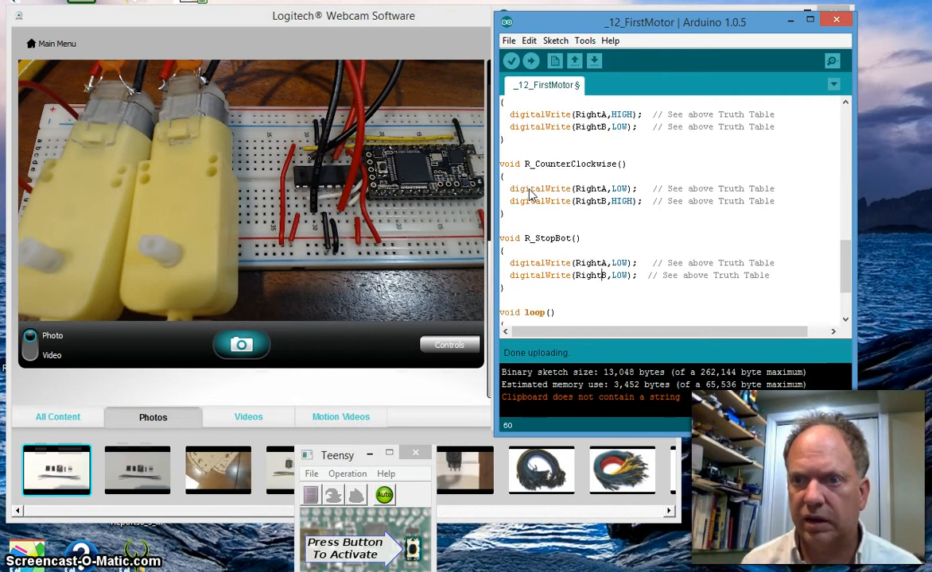
Step: Prefix loop() calls with L_, add L_StopBot(), then R_Clockwise and R_CounterClockwise with delays
scroll("down", 3)
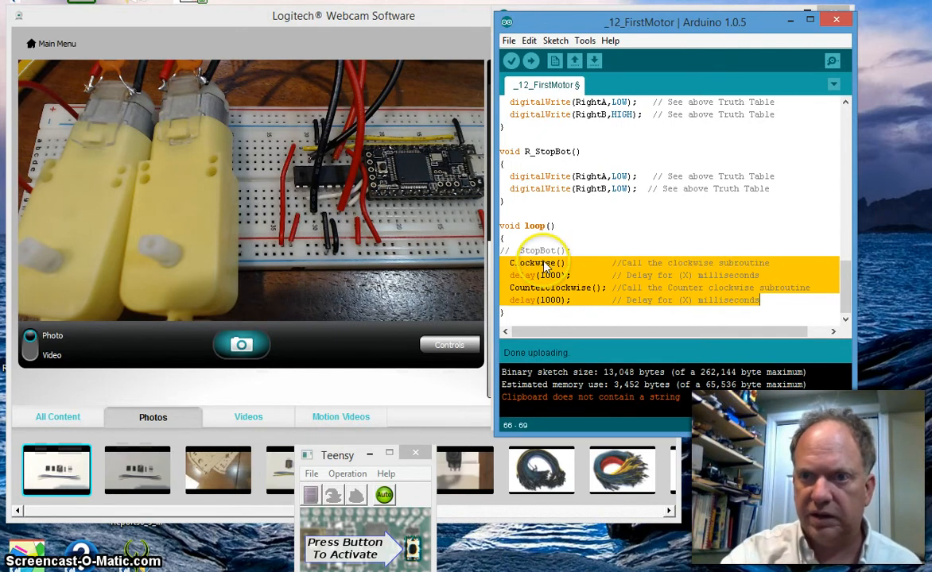
left_click(556, 287)
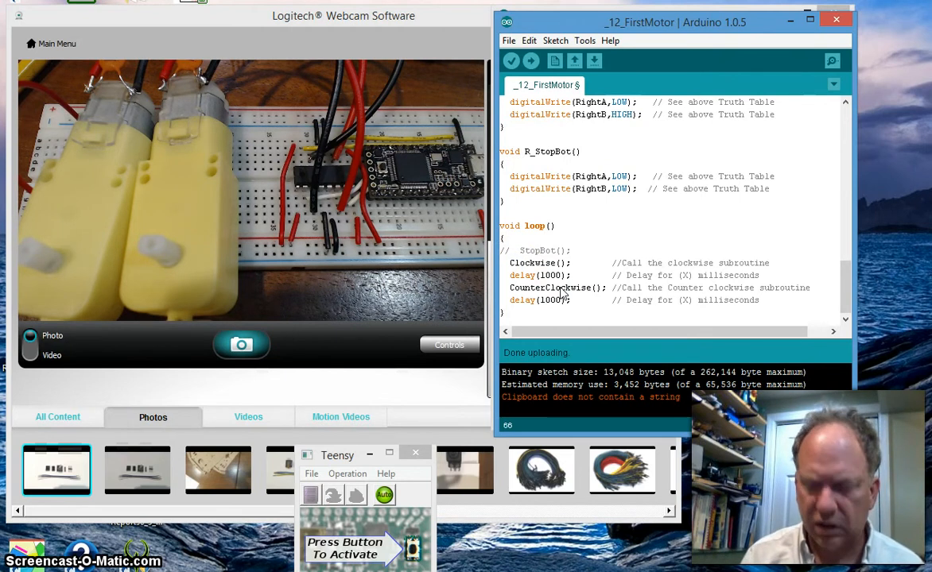
type("L_")
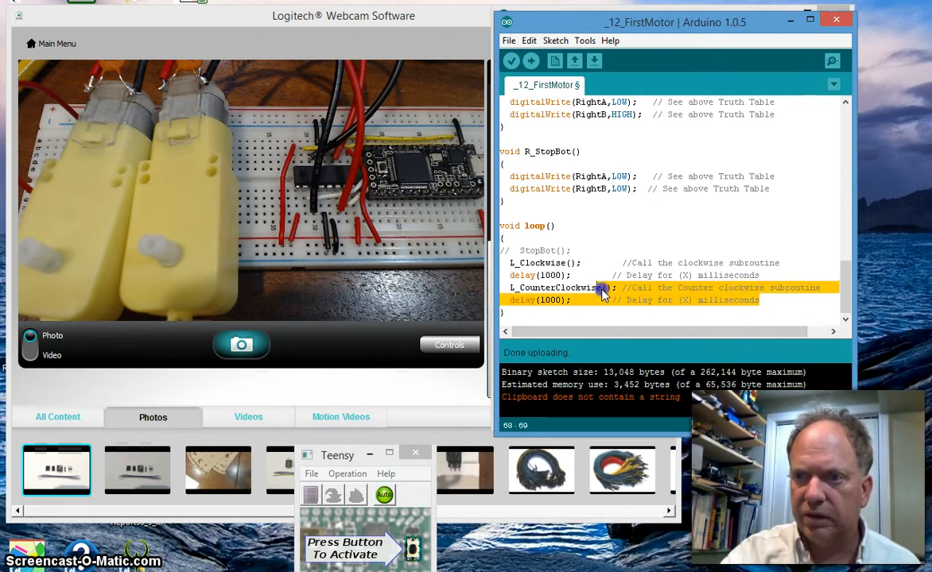
left_click_drag(601, 294, 508, 263)
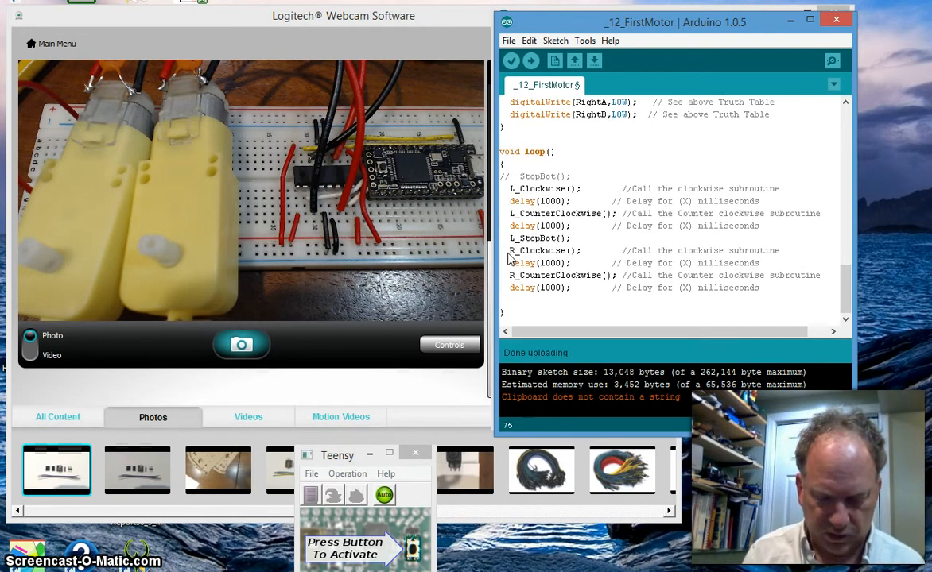
Step: Add R_StopBot(); as the last statement inside loop(), after R_CounterClockwise
type("R")
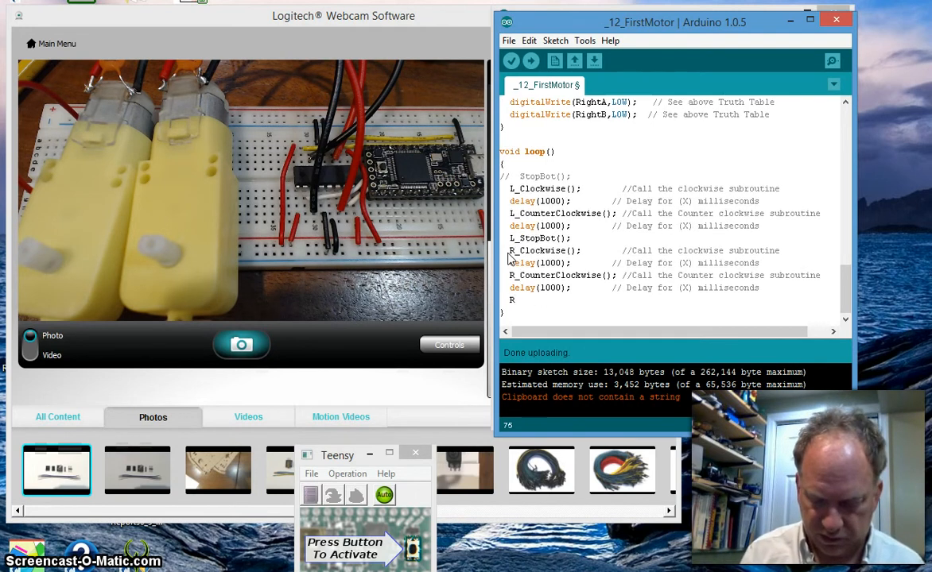
type("_")
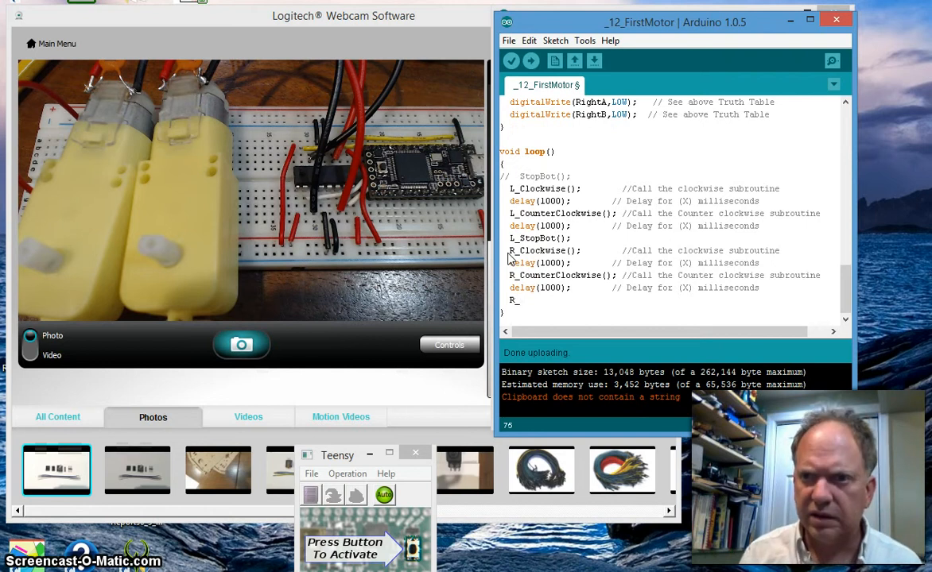
type("Stop")
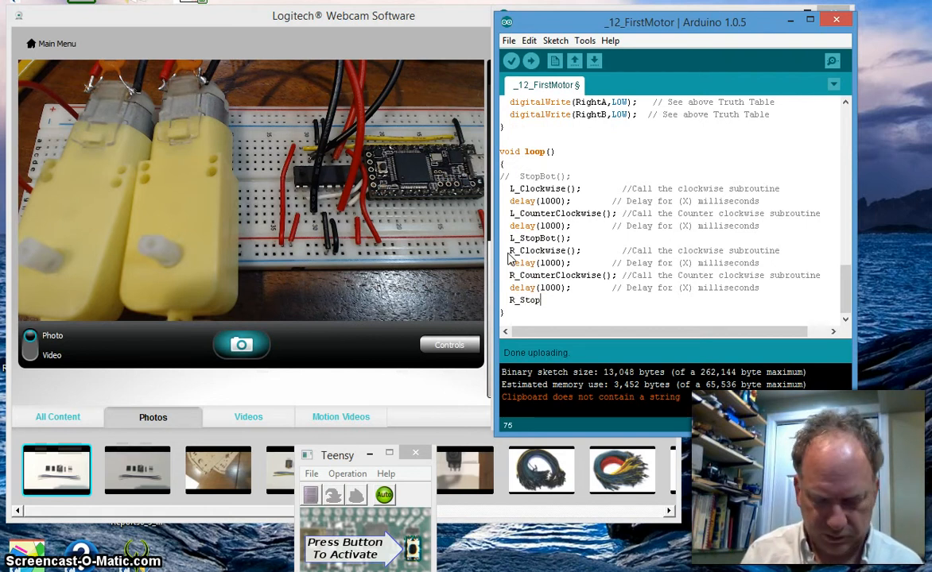
type("Bot")
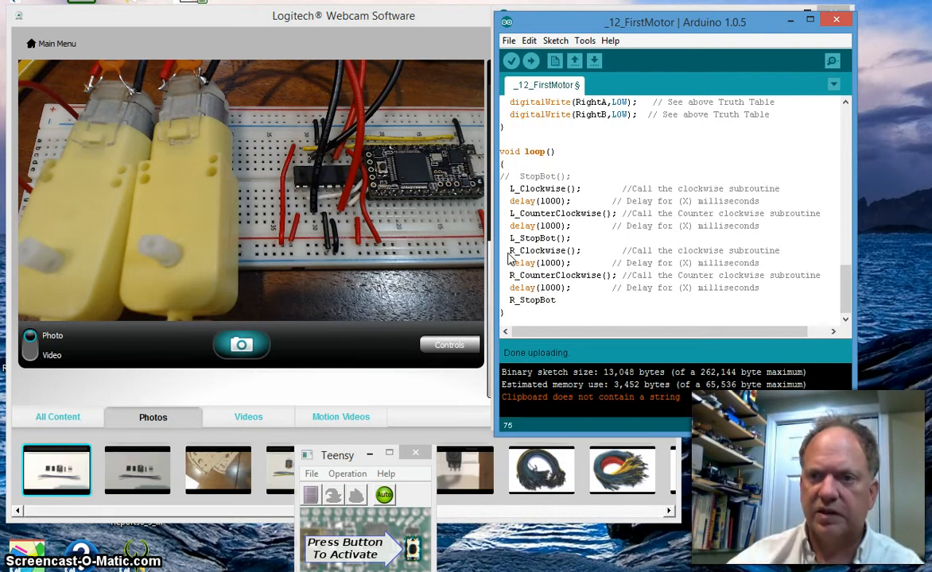
mouse_move(525, 318)
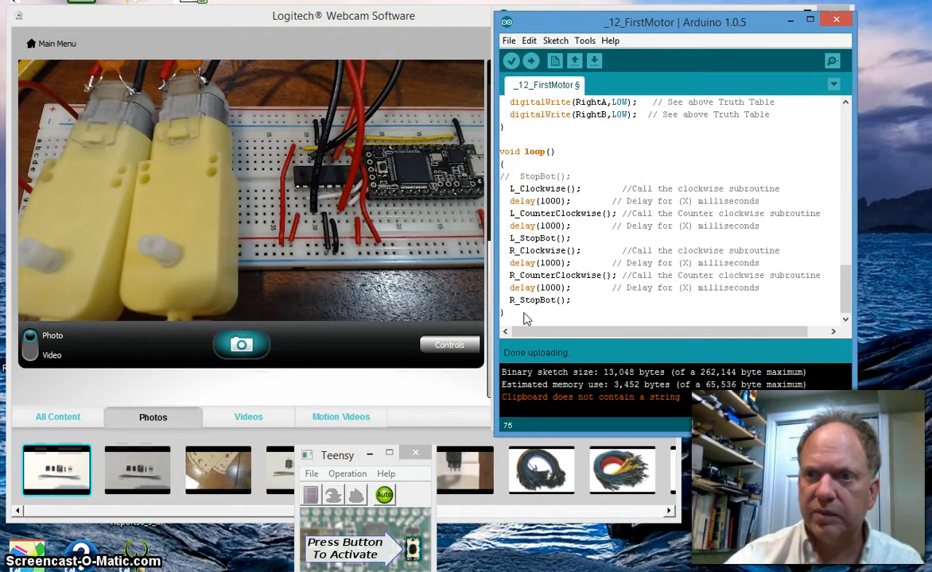
mouse_move(859, 306)
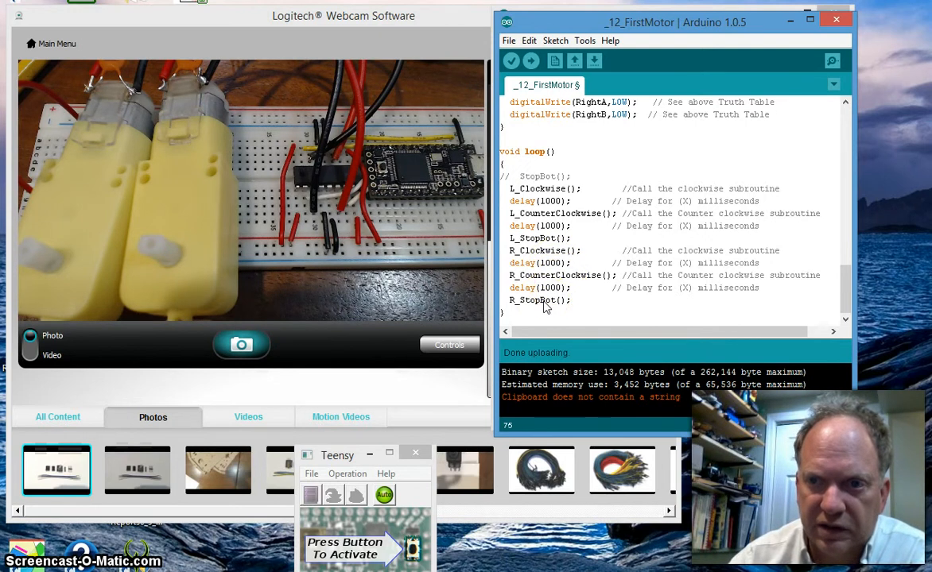
mouse_move(871, 302)
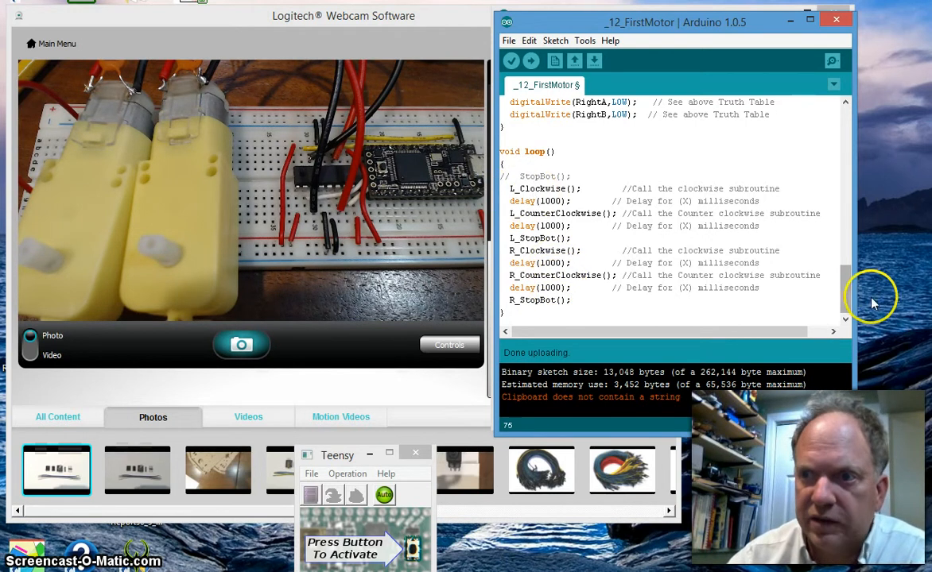
Step: Review the sketch top to bottom and start Upload to compile and send it to the board
scroll("up", 3)
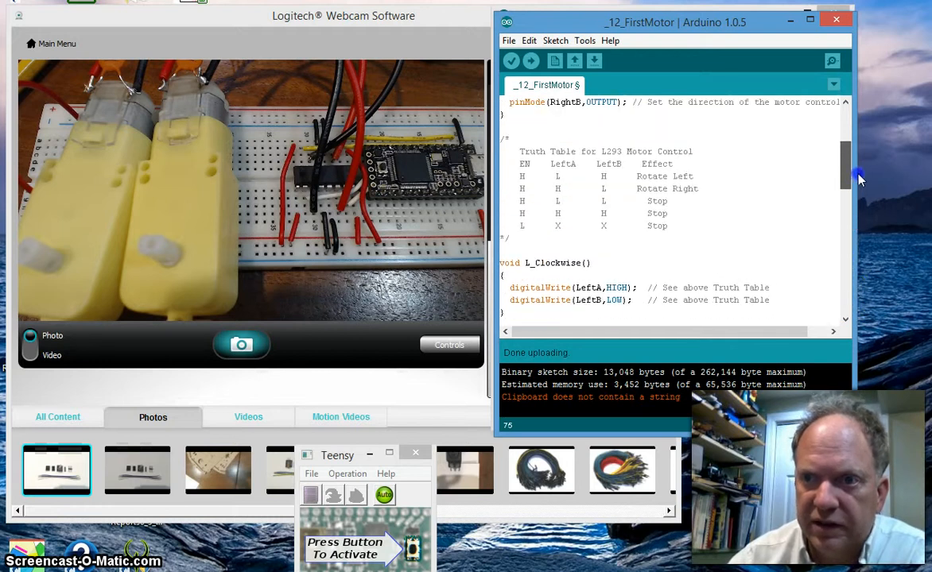
scroll("down", 3)
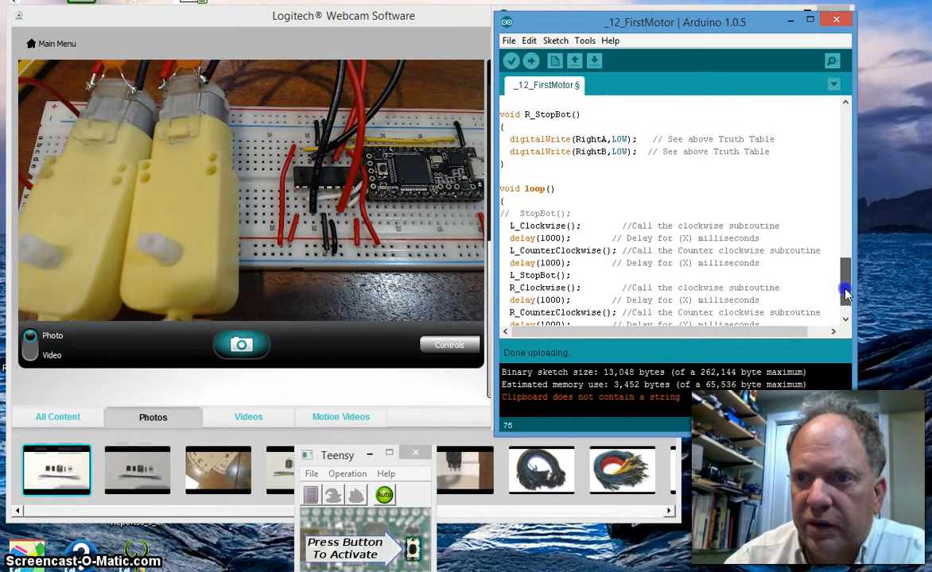
scroll("up", 3)
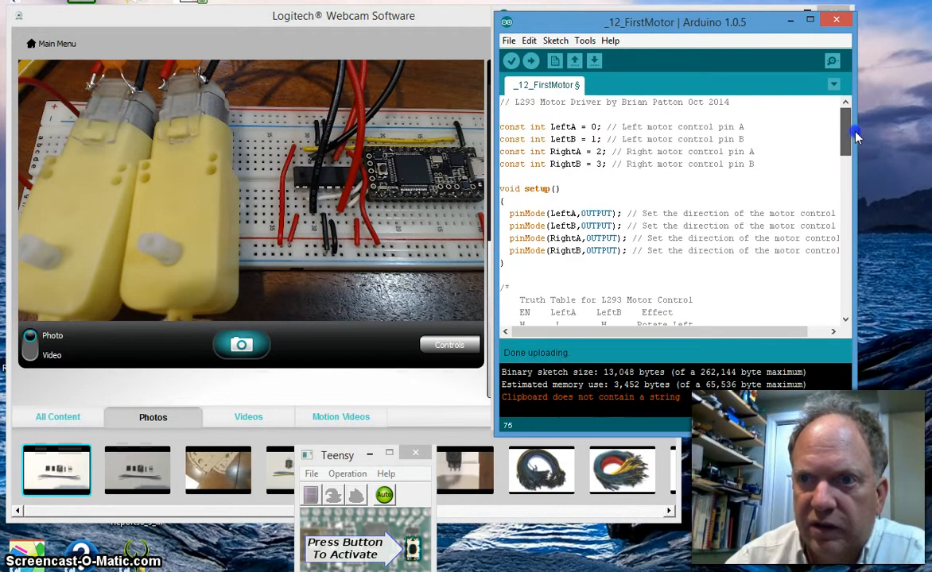
left_click(531, 60)
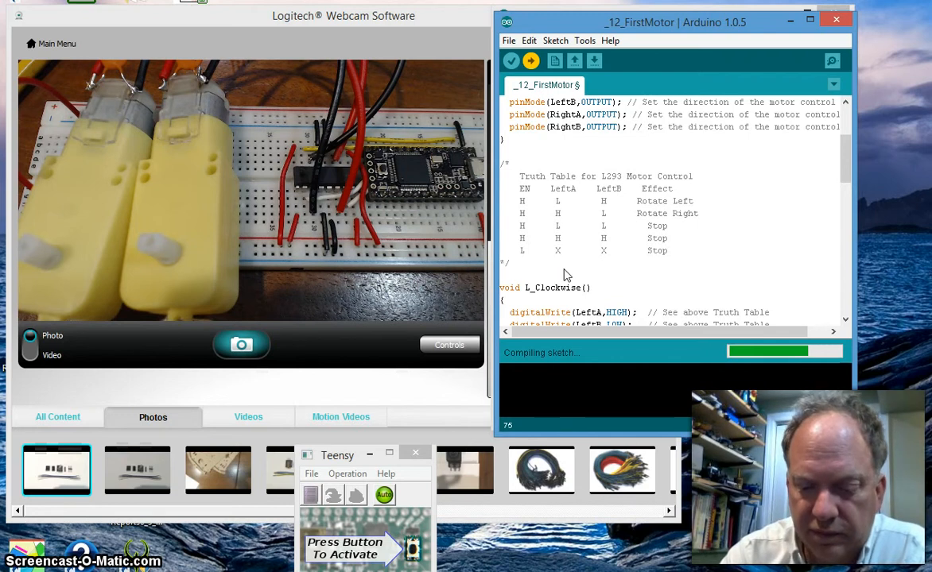
Step: Let the 13,232-byte upload finish and scroll back to the right-motor functions
left_click(531, 61)
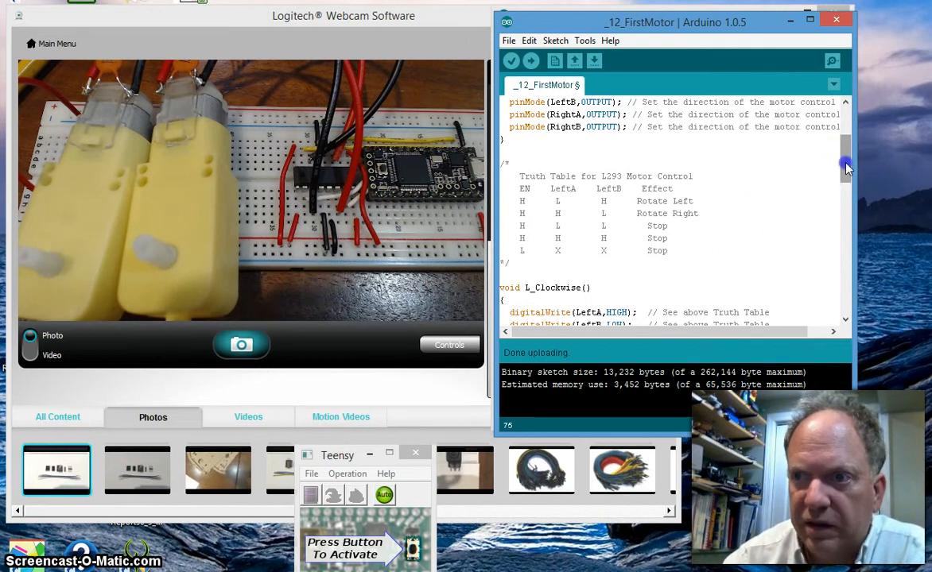
scroll("down", 3)
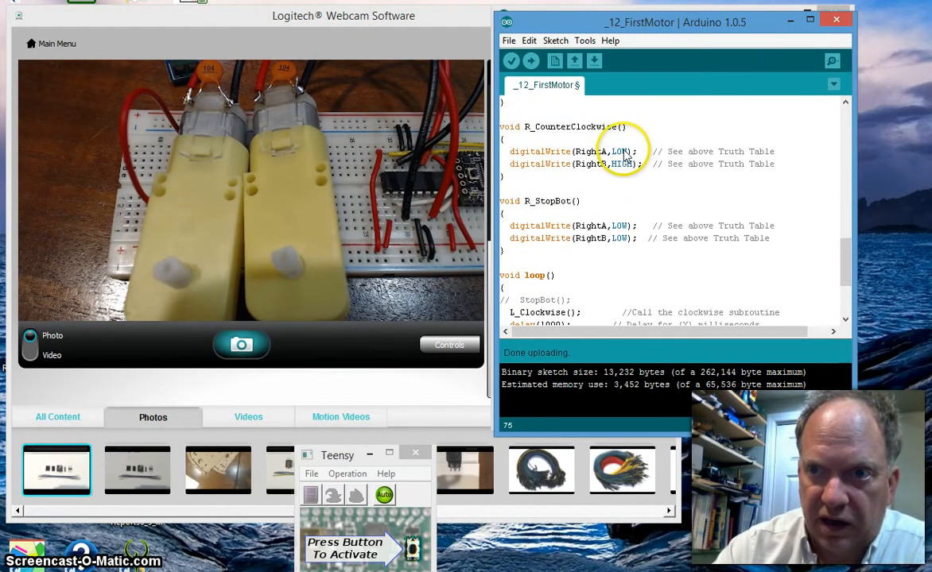
mouse_move(844, 267)
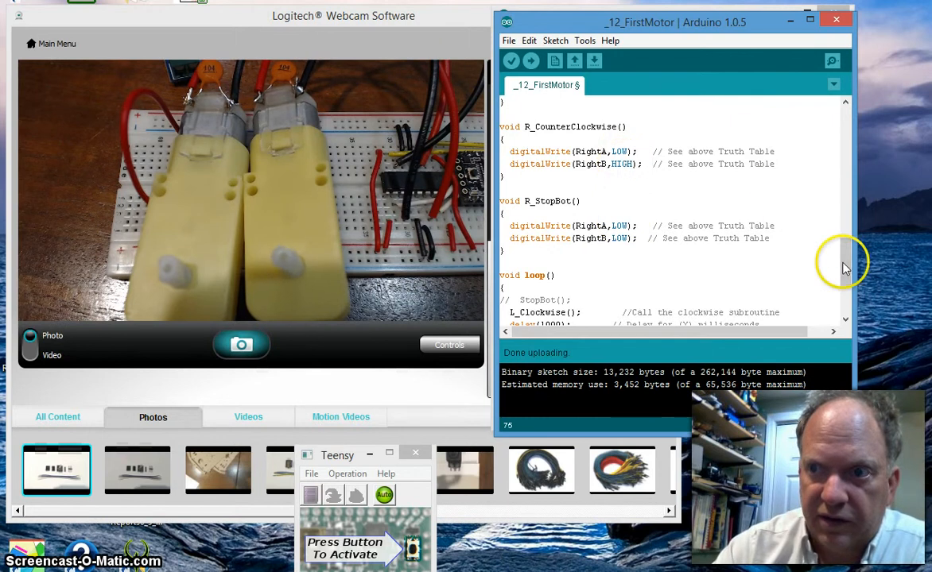
scroll("up", 3)
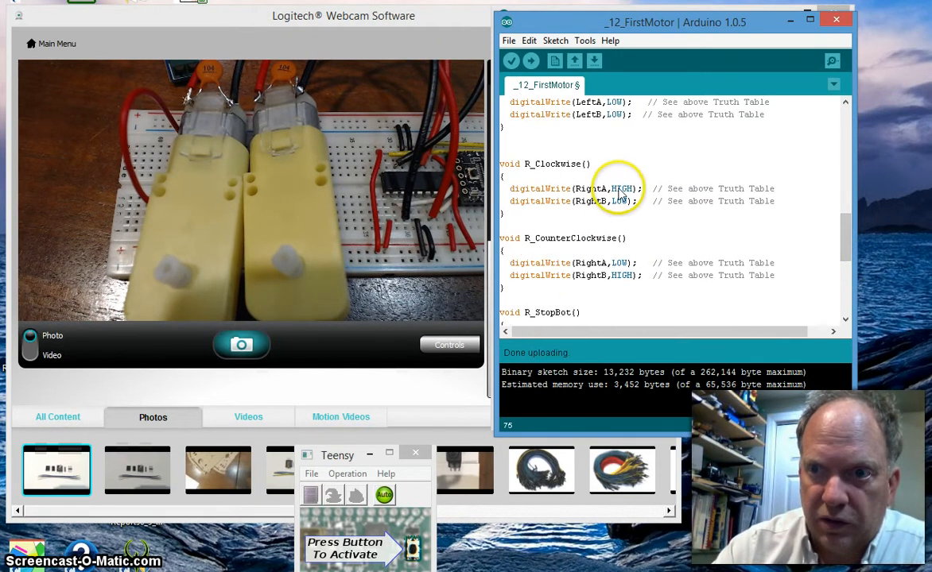